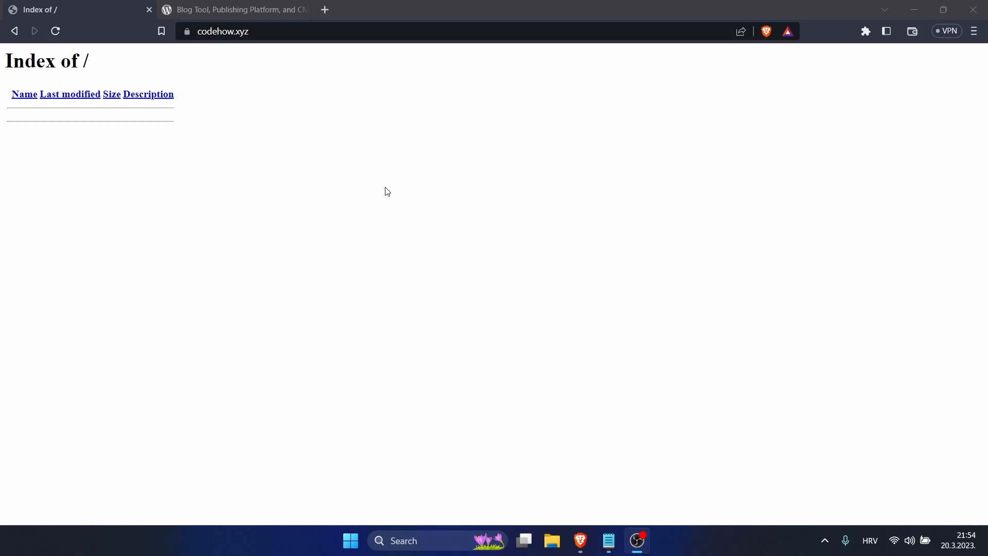
mouse_move(344, 165)
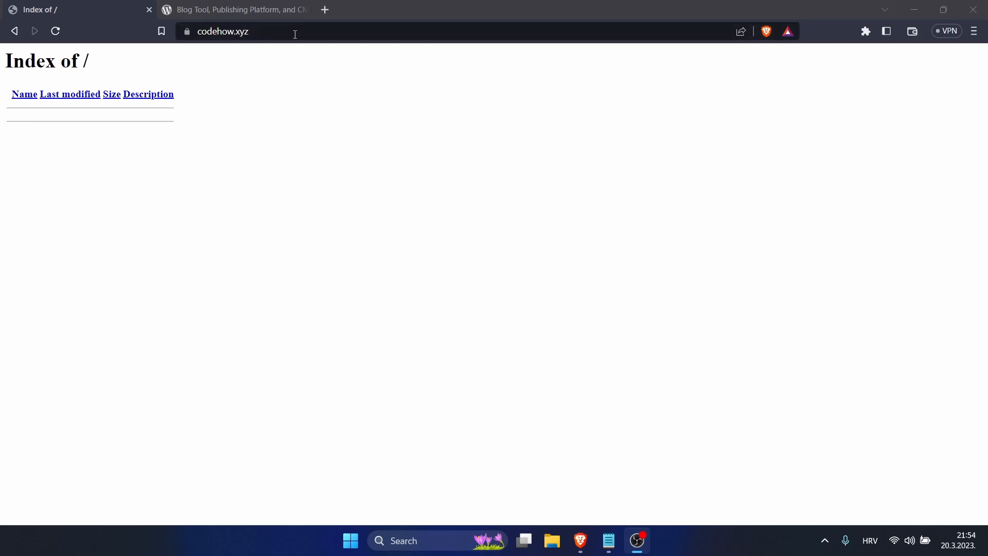
- Download the WordPress 6.1.1 package from WordPress.org
click(233, 10)
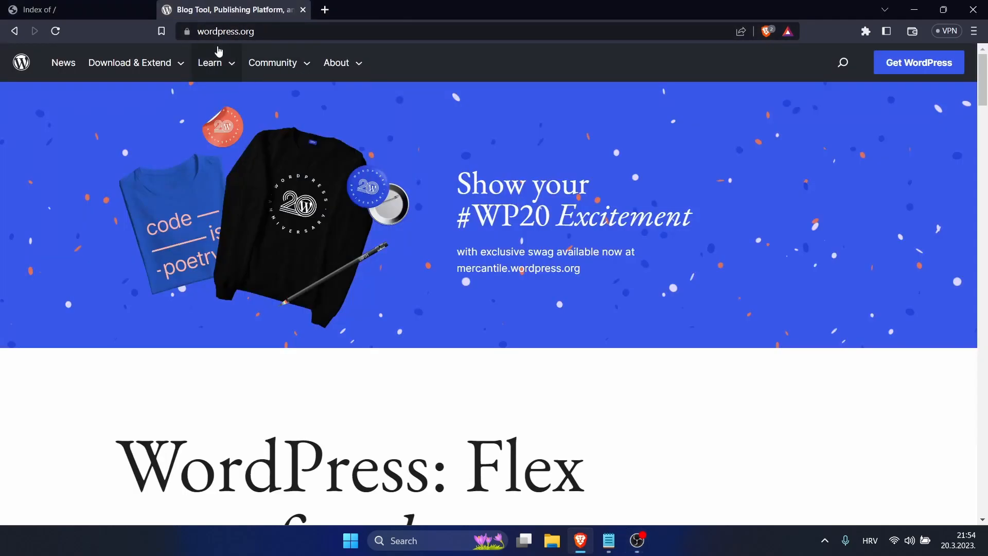
mouse_move(231, 36)
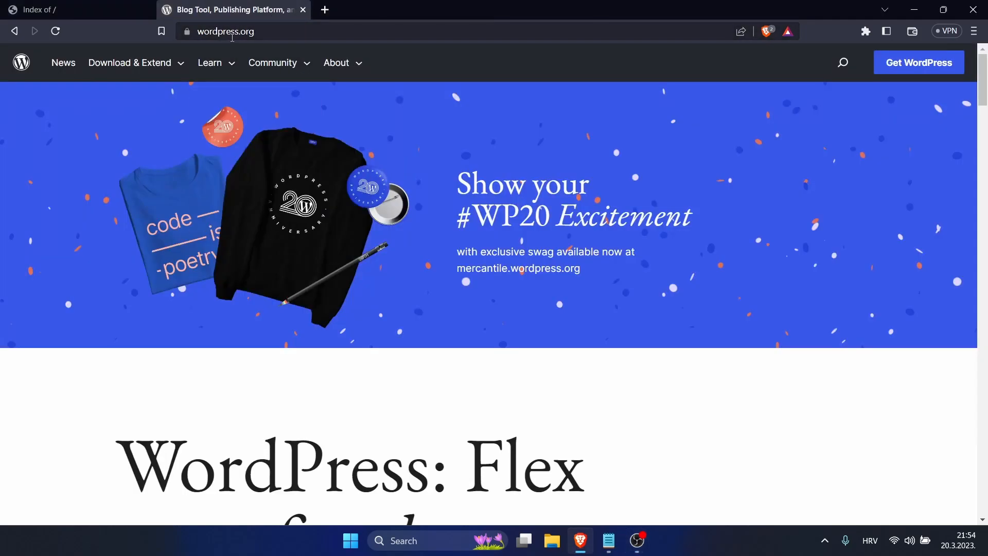
mouse_move(897, 88)
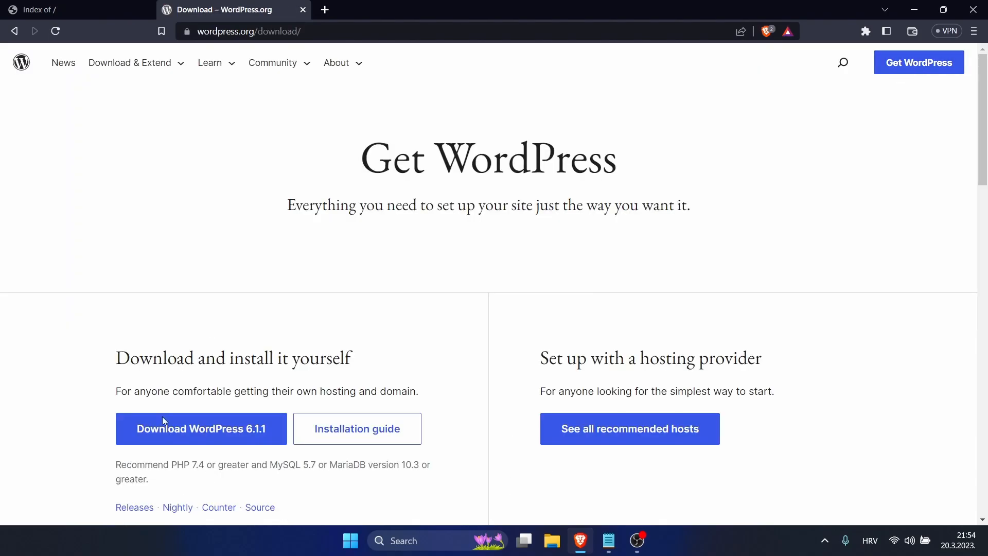
mouse_move(124, 104)
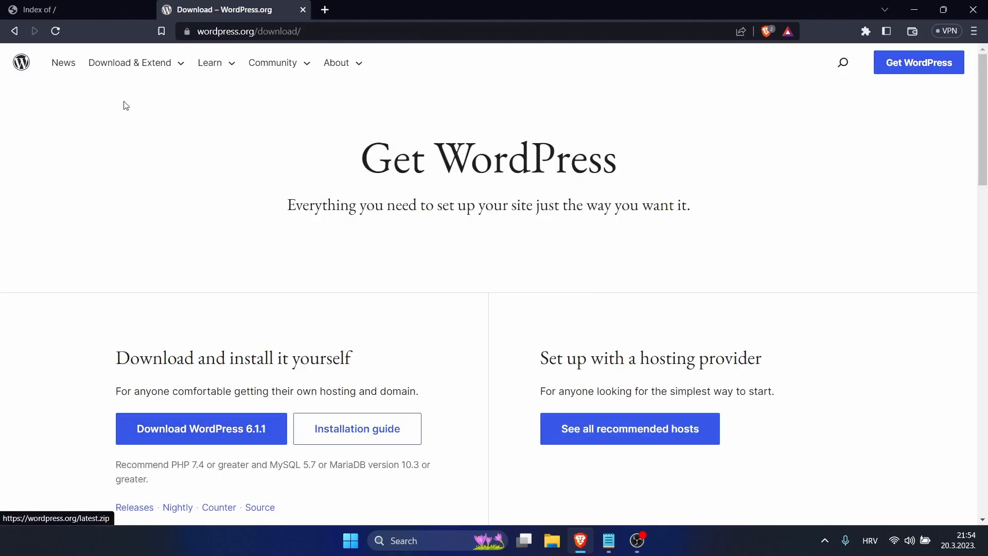
click(40, 10)
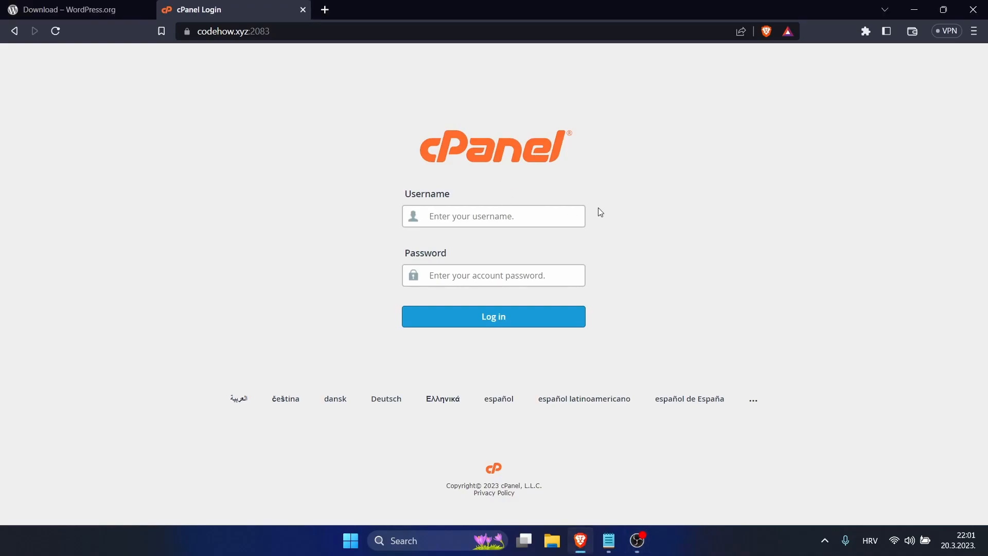
- Log in to cPanel for codehow.xyz as codehow and scroll to the Files section
text(codehowx)
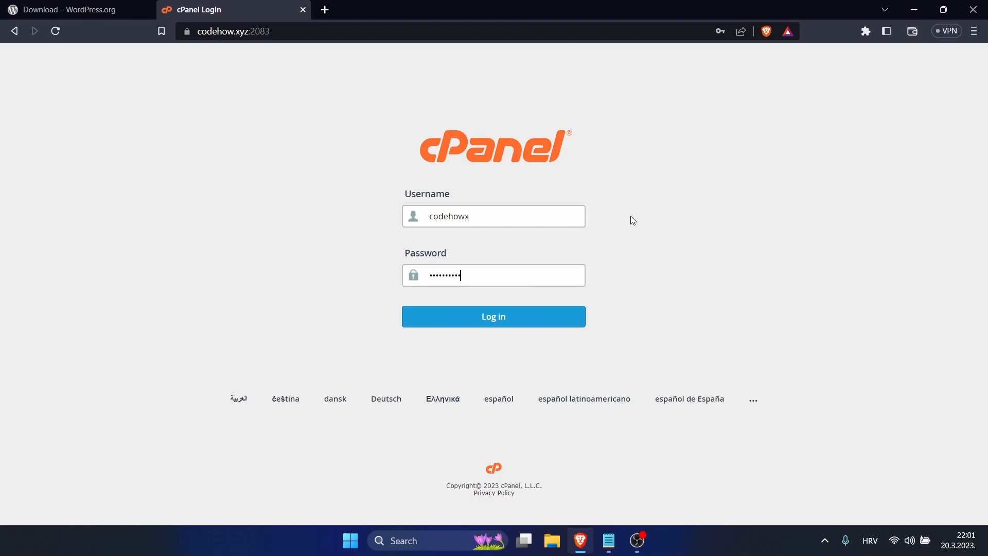
click(494, 317)
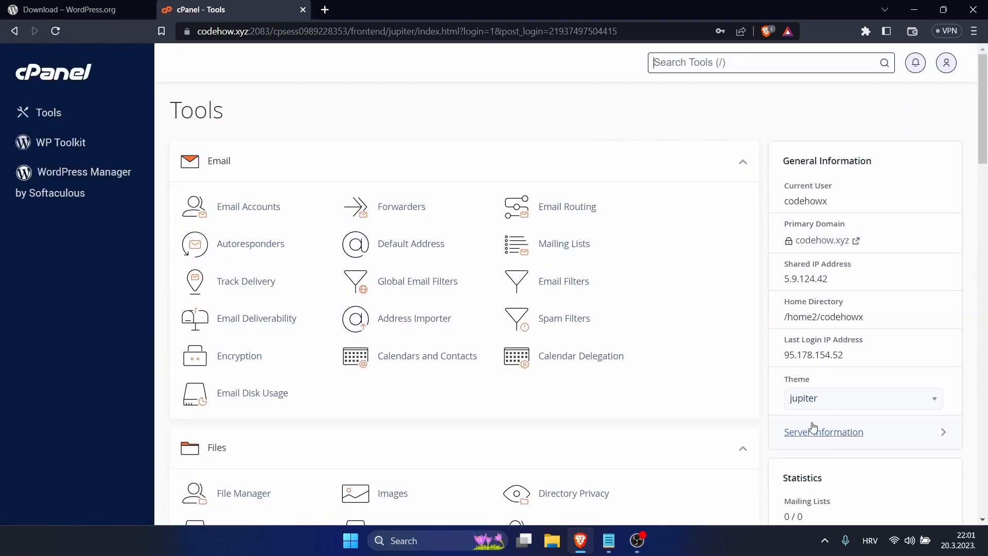
mouse_move(802, 419)
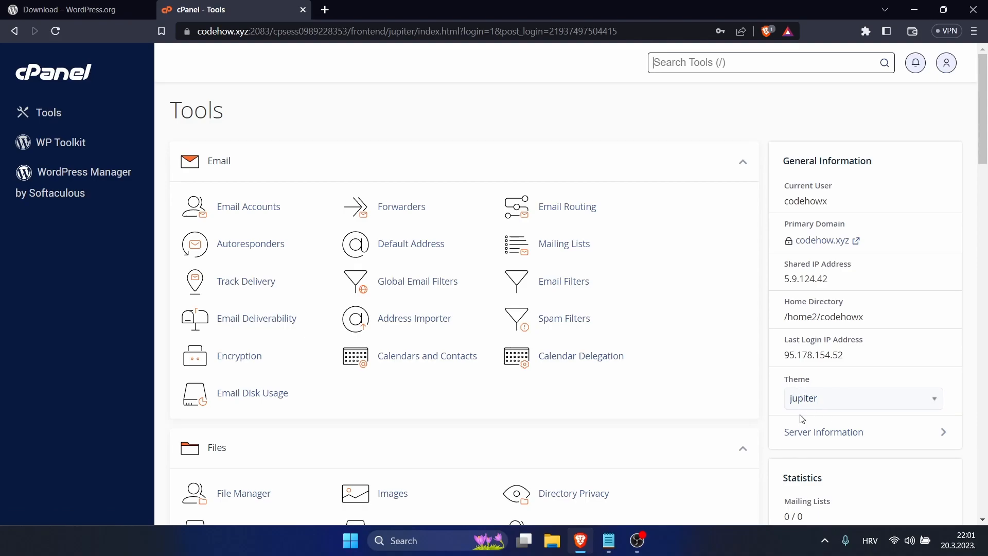
mouse_move(798, 410)
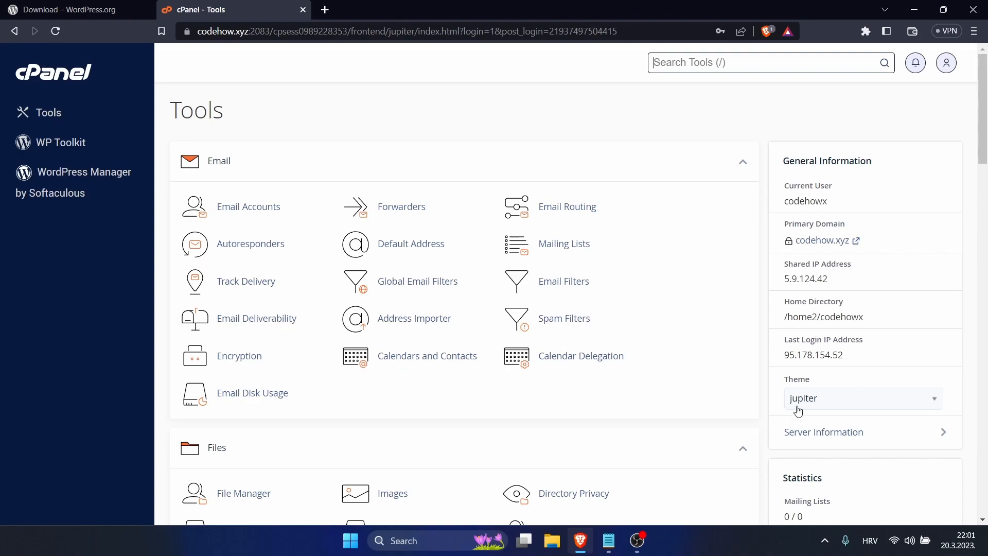
mouse_move(540, 124)
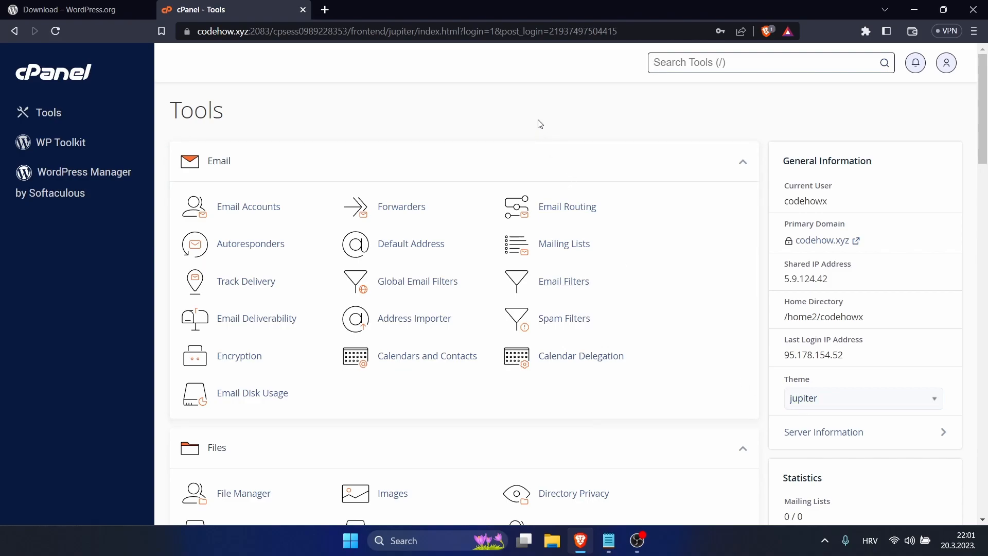
scroll(down, 3)
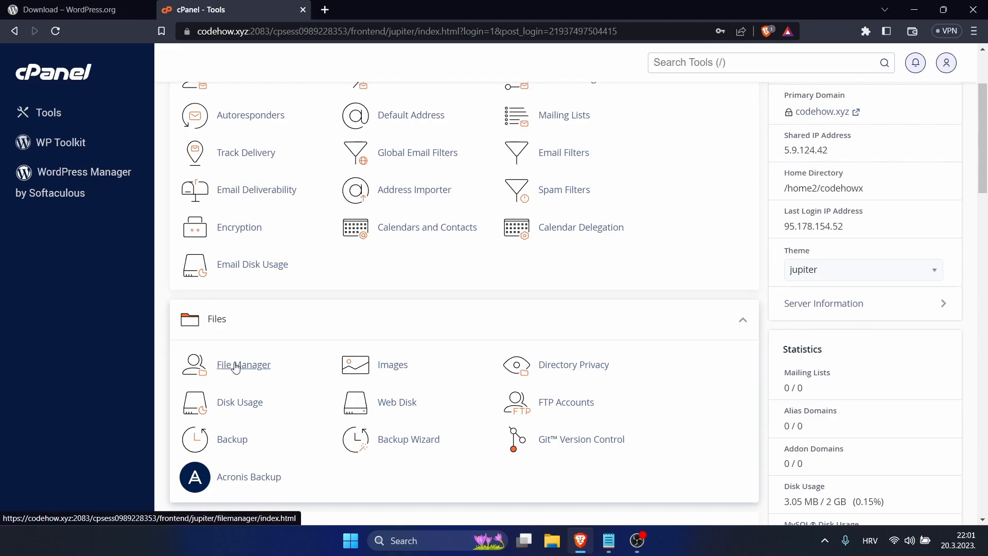
- Upload wordpress-6.1.1.zip from Downloads into public_html using File Manager
click(244, 365)
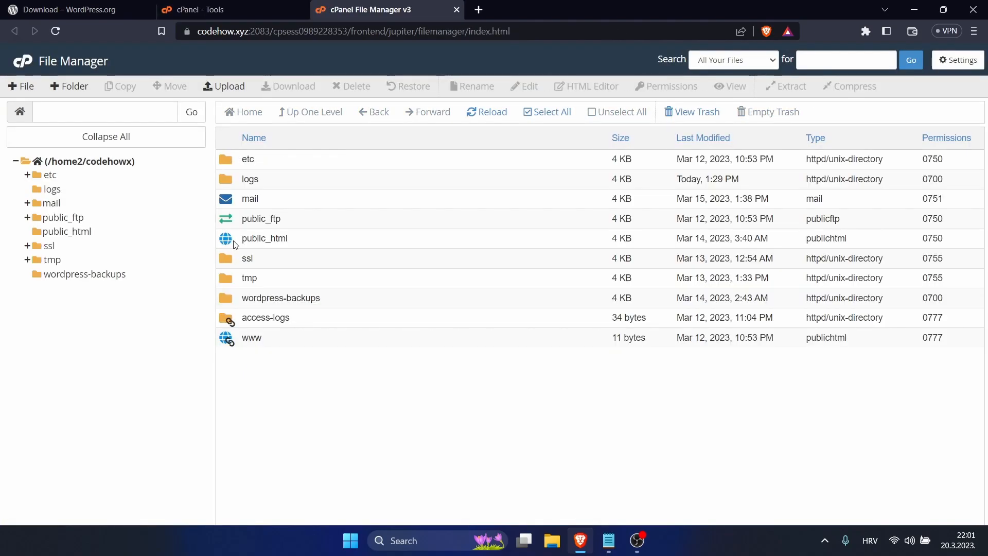
double_click(264, 239)
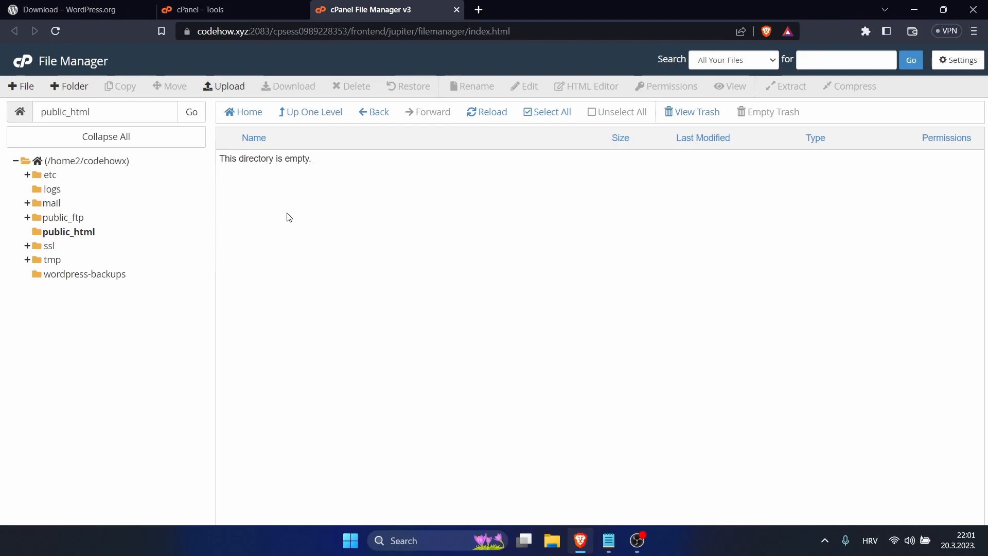
mouse_move(323, 214)
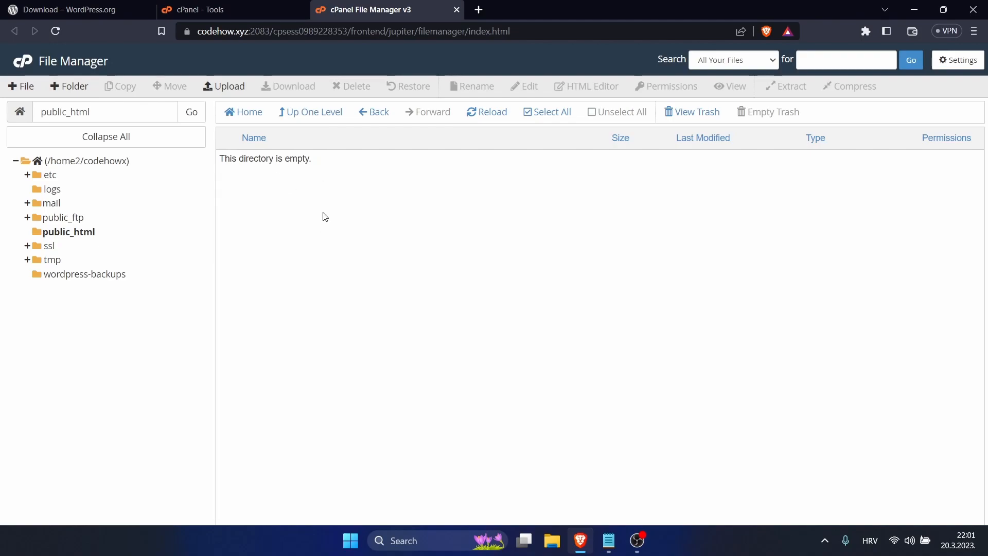
click(229, 86)
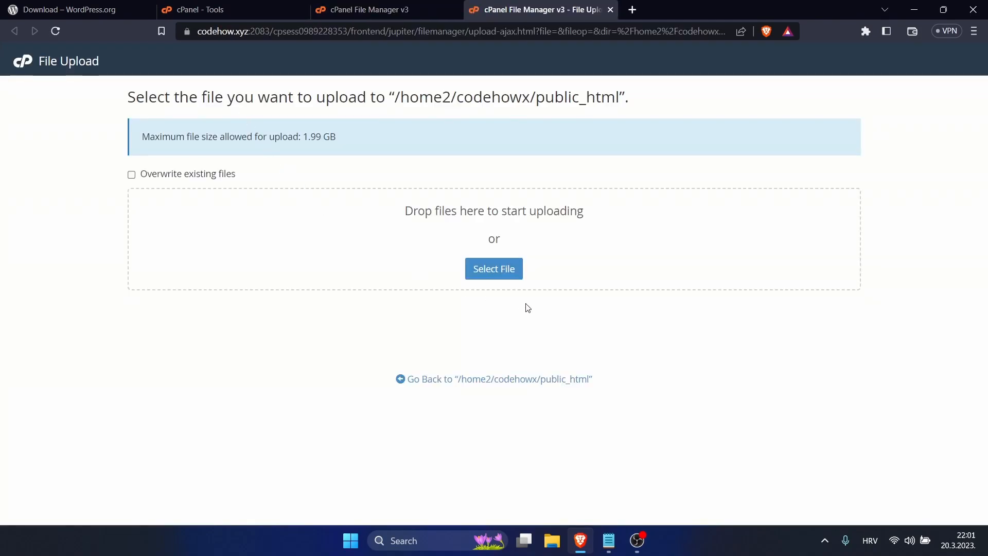
click(494, 268)
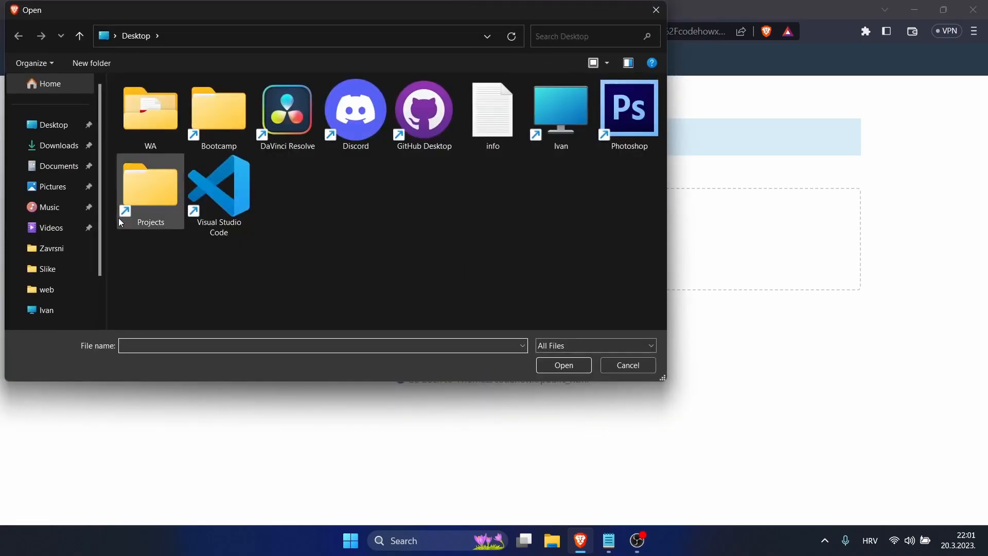
click(59, 145)
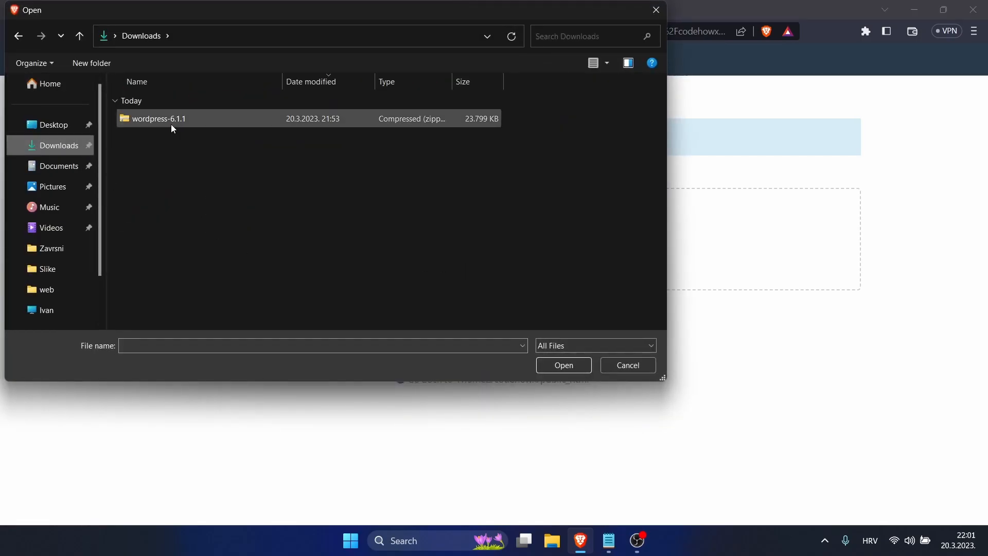
double_click(159, 118)
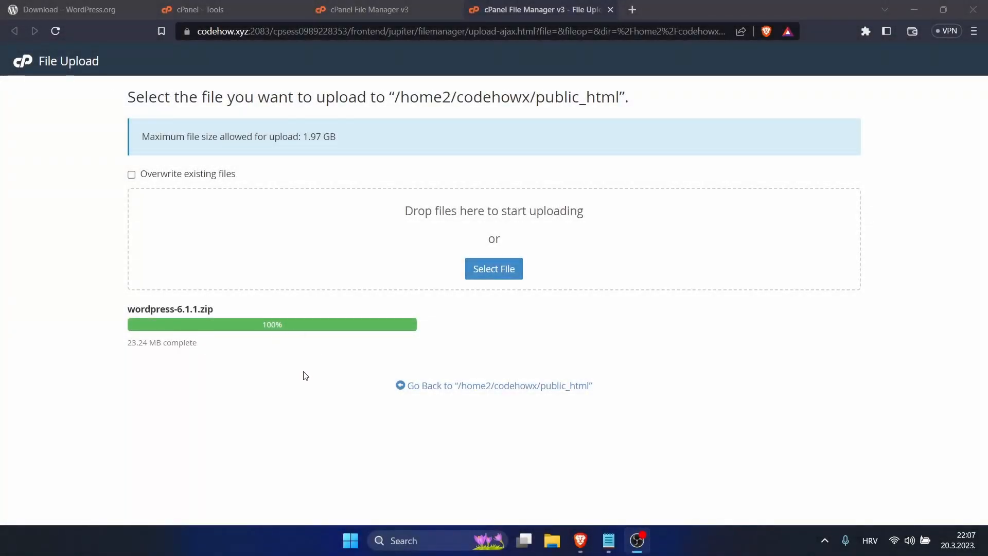
mouse_move(290, 345)
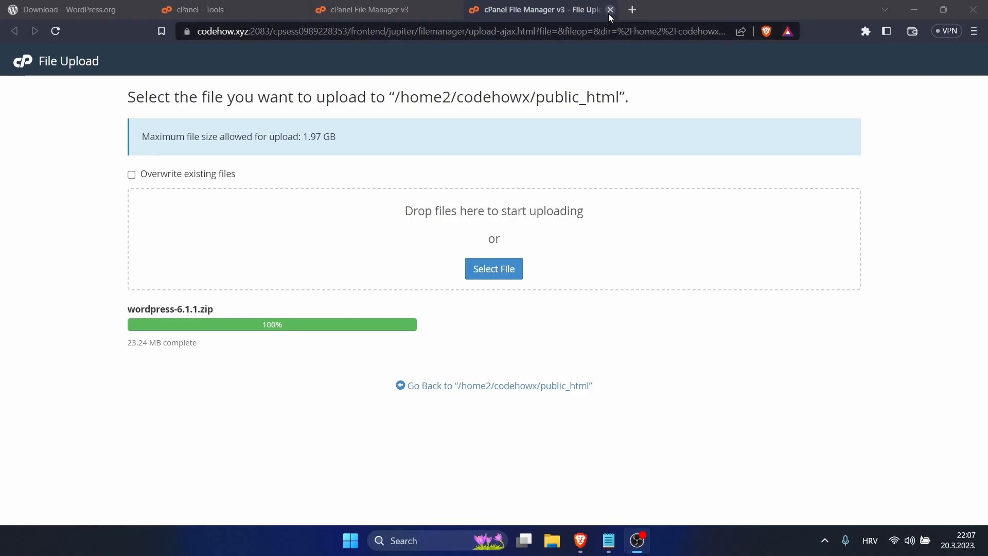
click(610, 9)
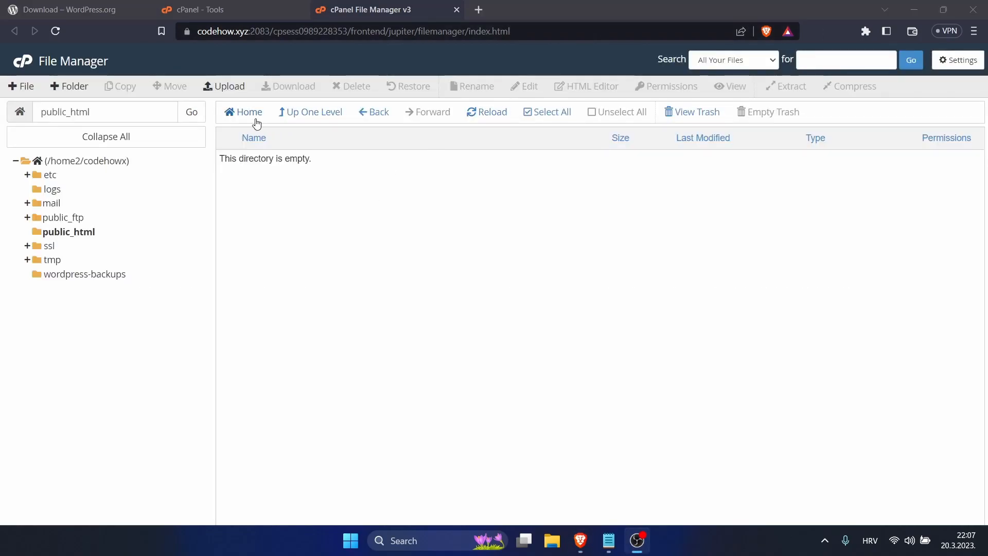
- Extract wordpress-6.1.1.zip into public_html
click(249, 112)
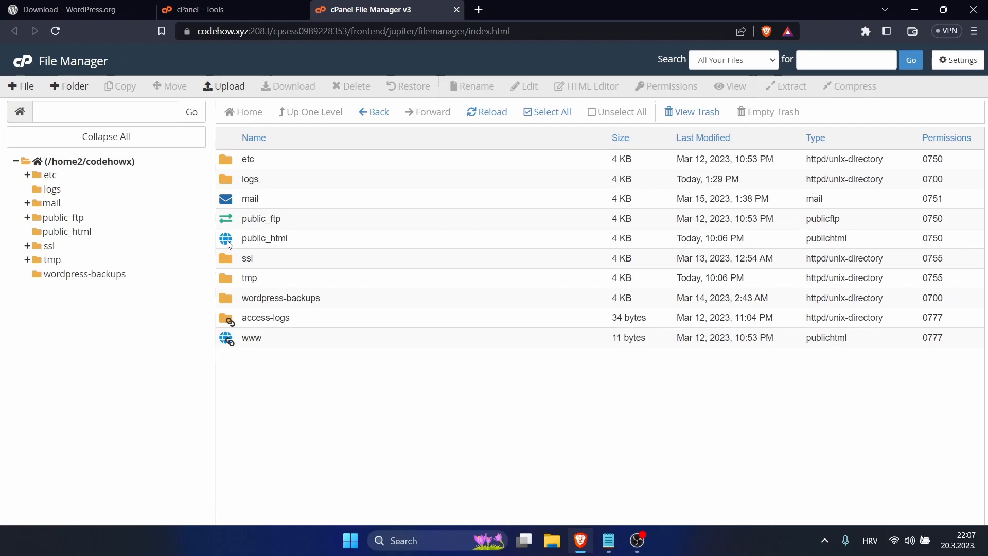
double_click(265, 238)
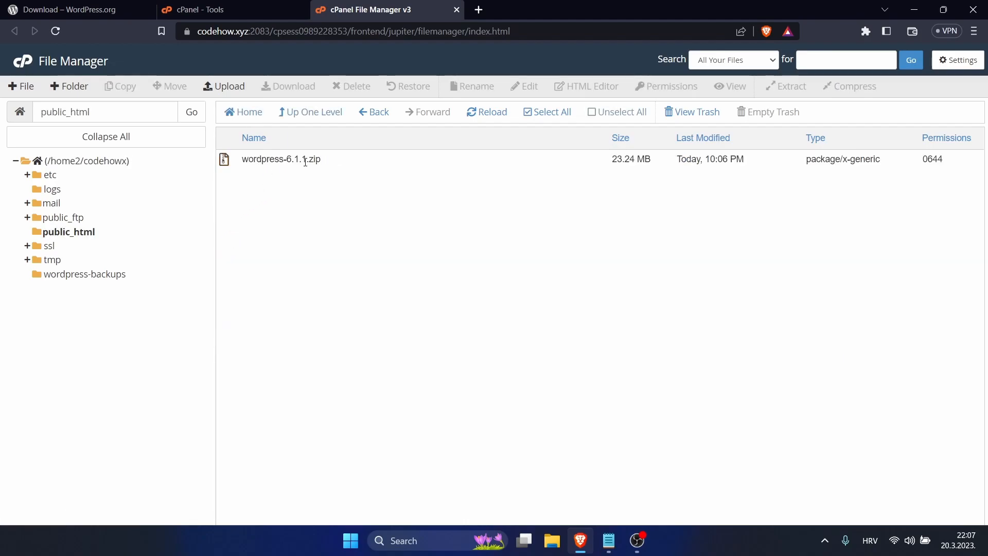
mouse_move(303, 160)
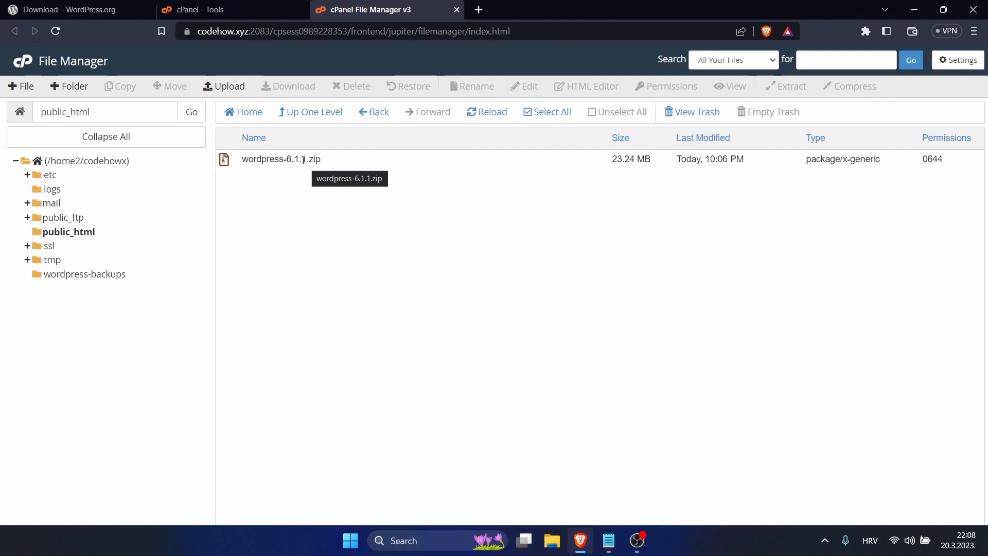
right_click(281, 159)
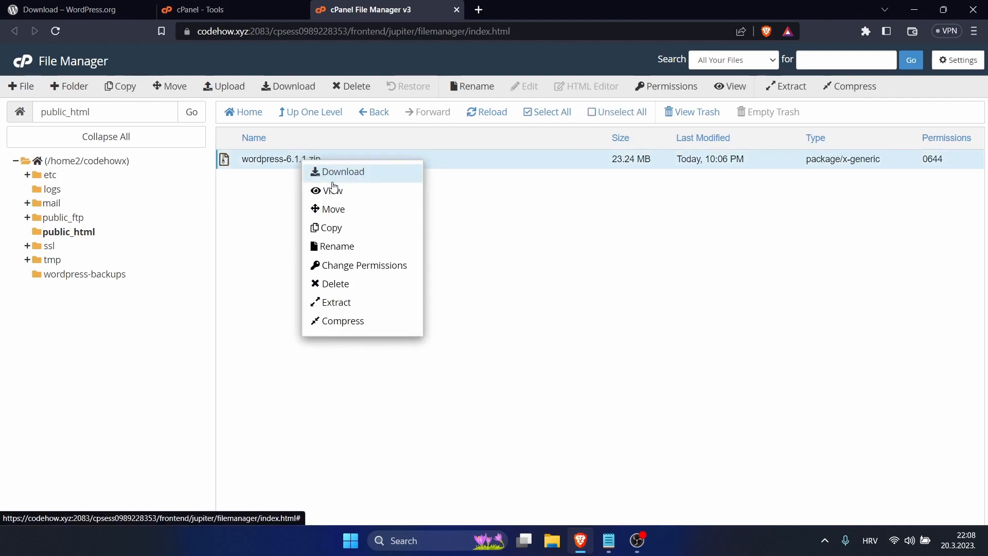
click(336, 302)
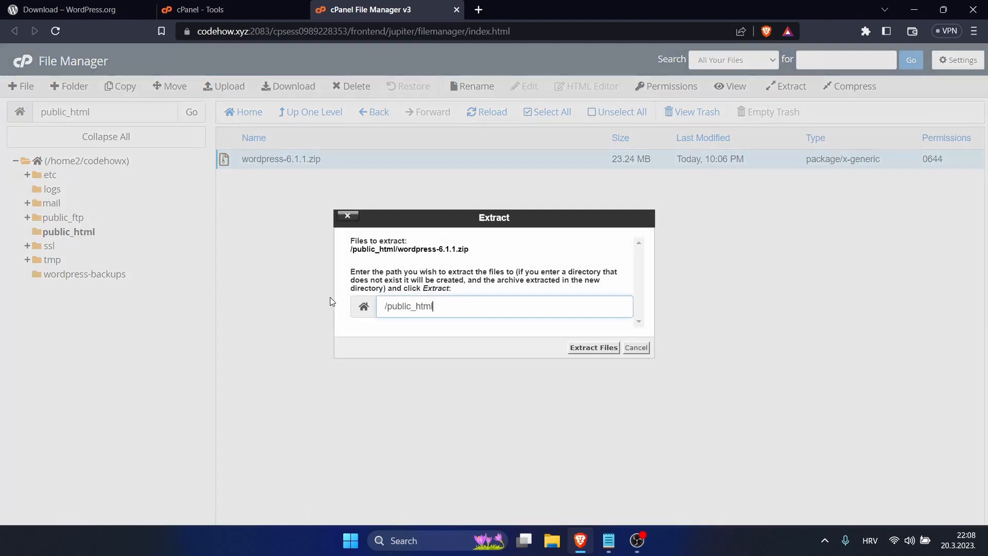
click(593, 347)
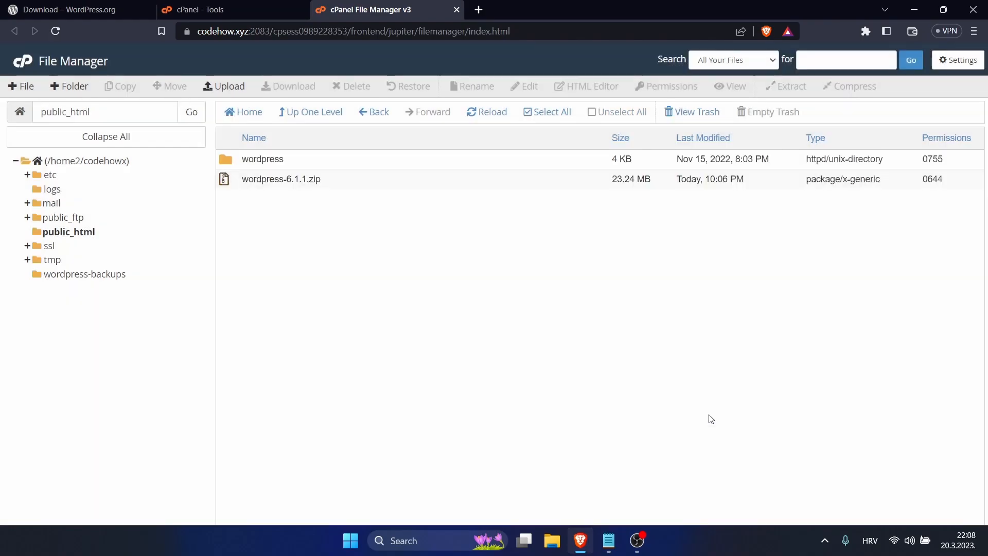
- Permanently delete wordpress-6.1.1.zip, skipping the trash
click(281, 179)
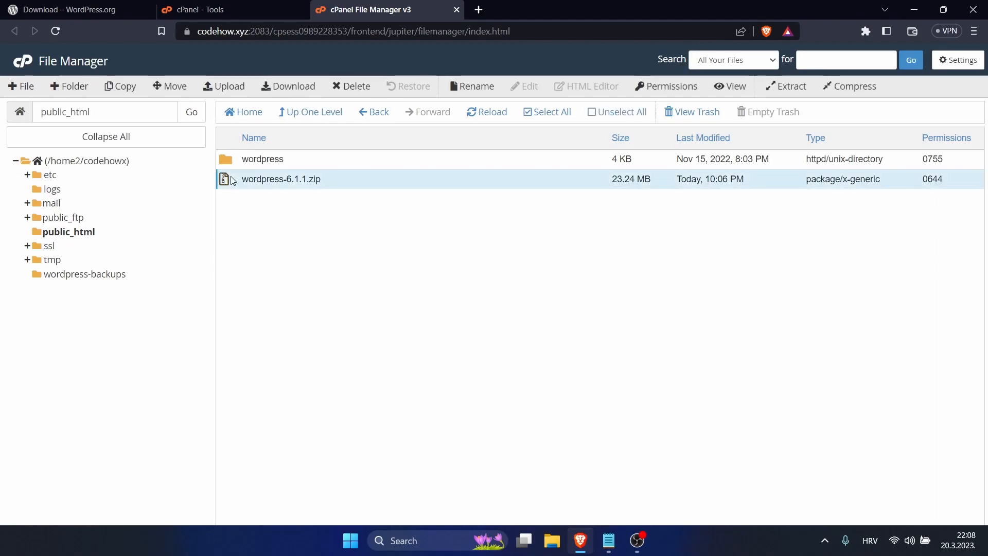
click(351, 86)
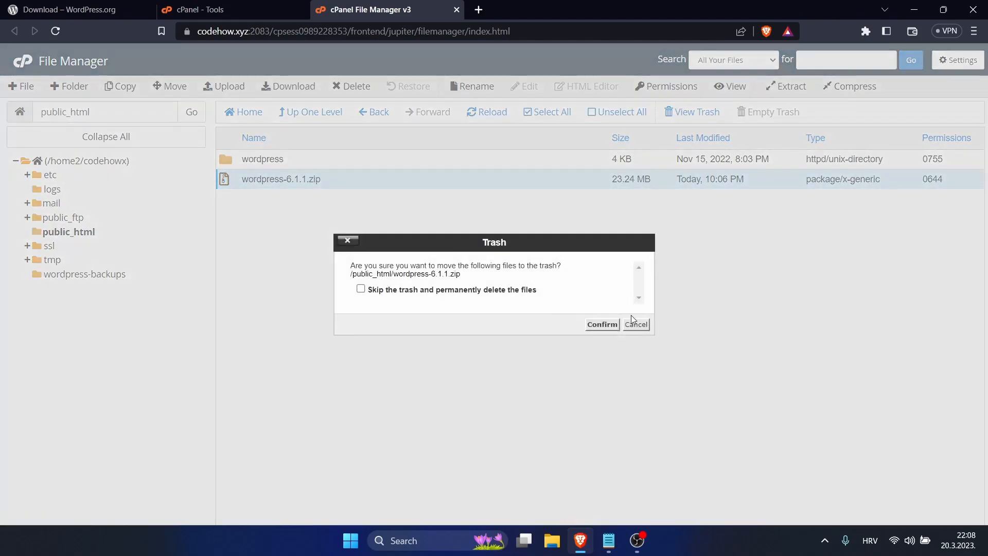
click(361, 288)
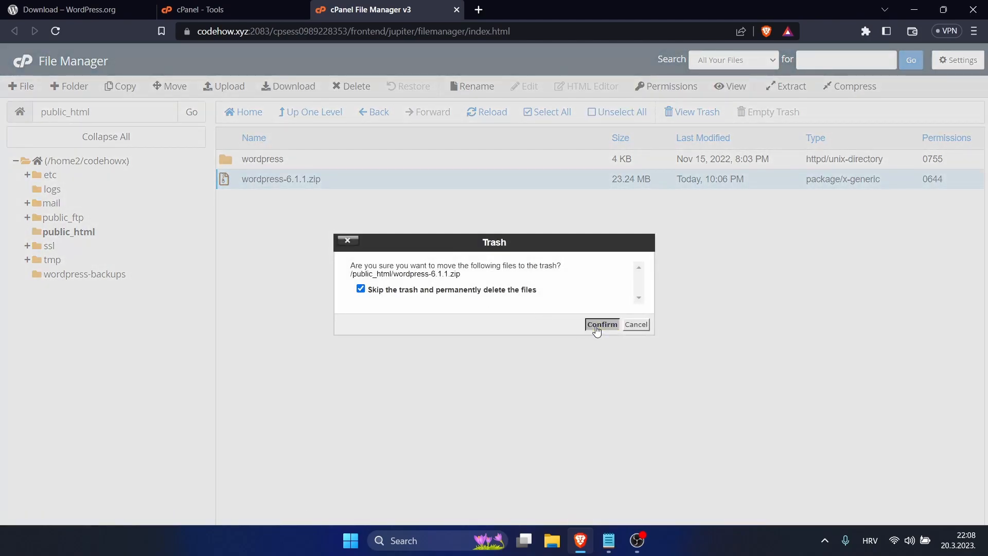
click(601, 325)
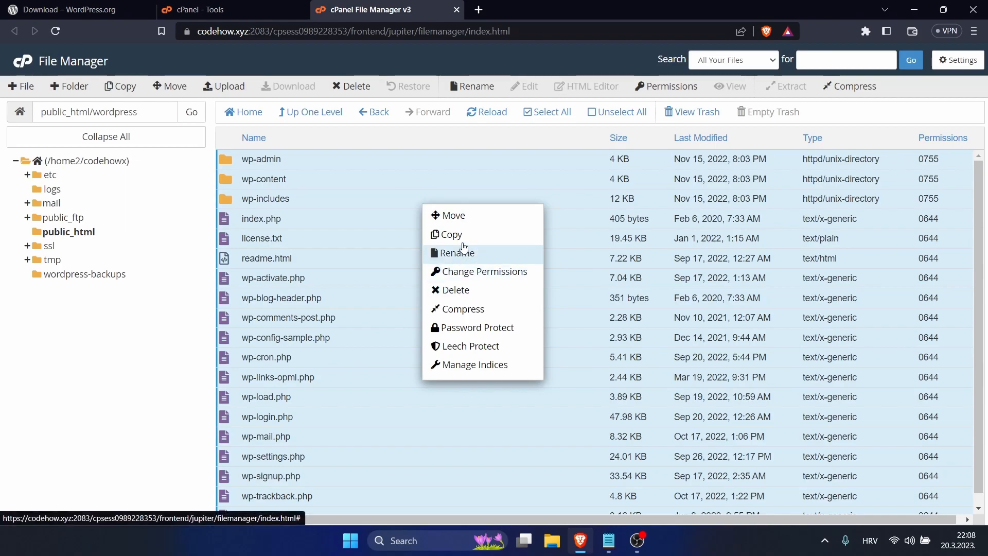
- Move all files from the wordpress folder to /public_html/ and view public_html
click(453, 216)
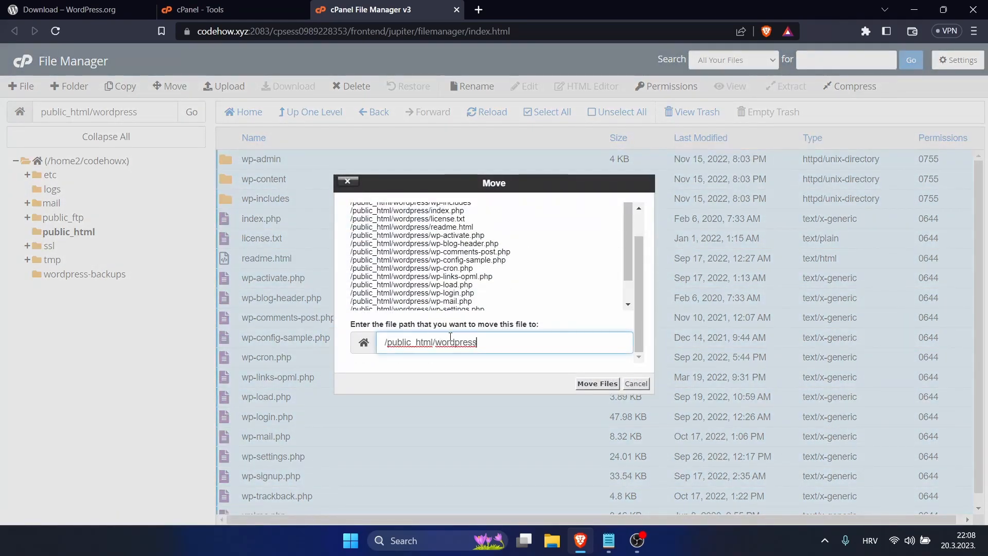
double_click(455, 342)
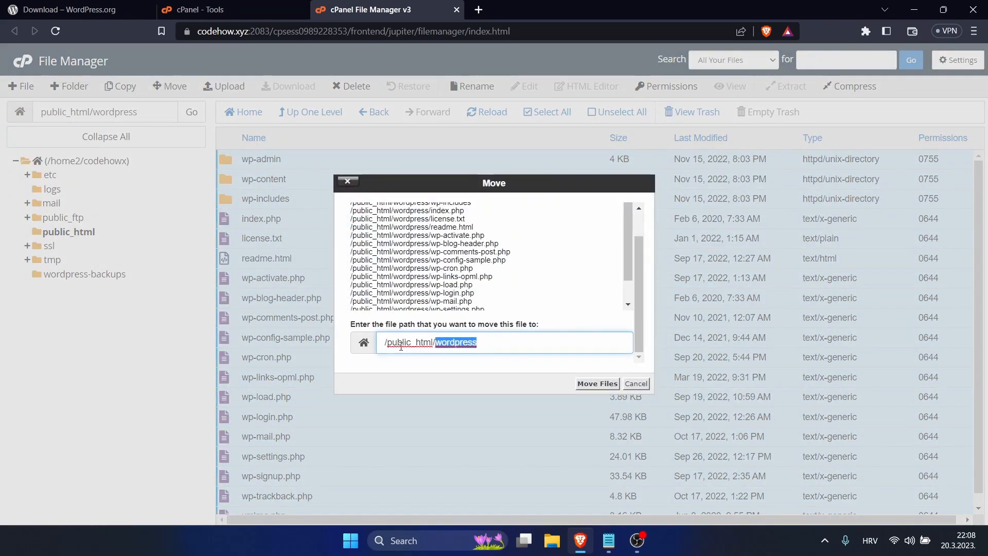
key(Delete)
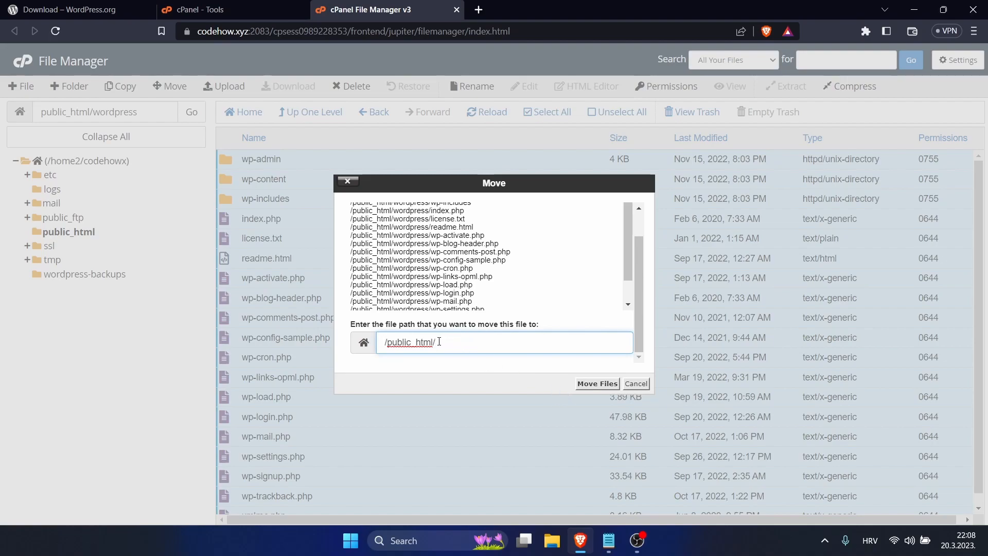
click(596, 383)
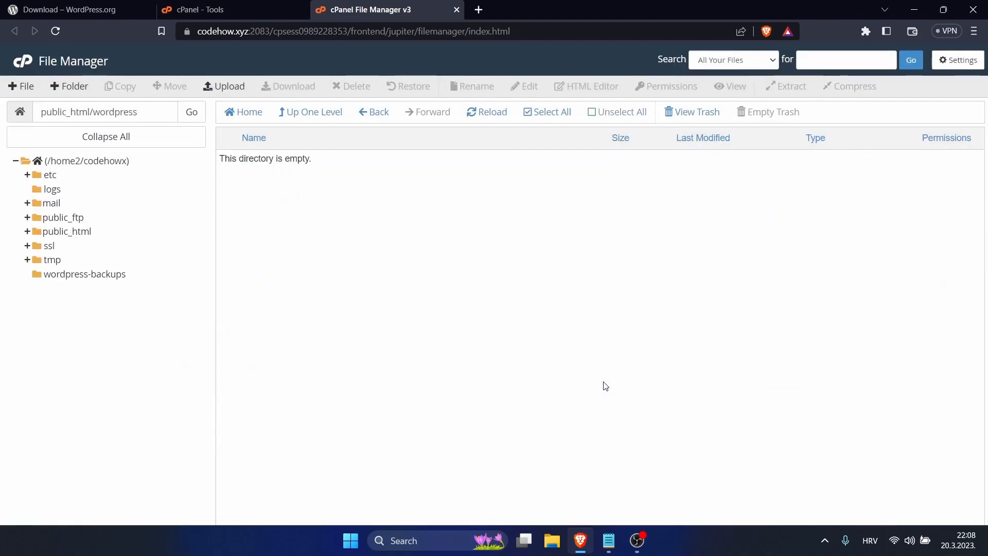
click(316, 112)
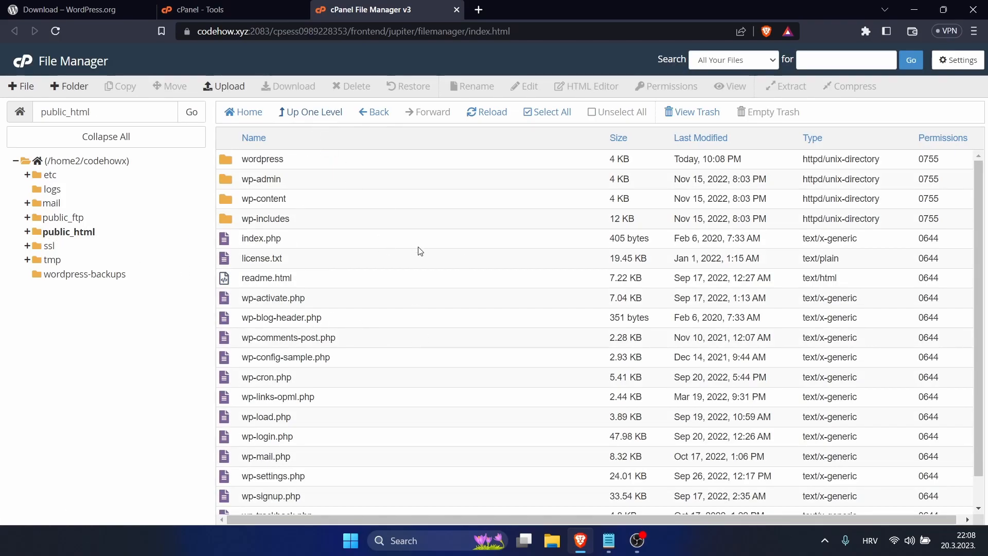
mouse_move(422, 248)
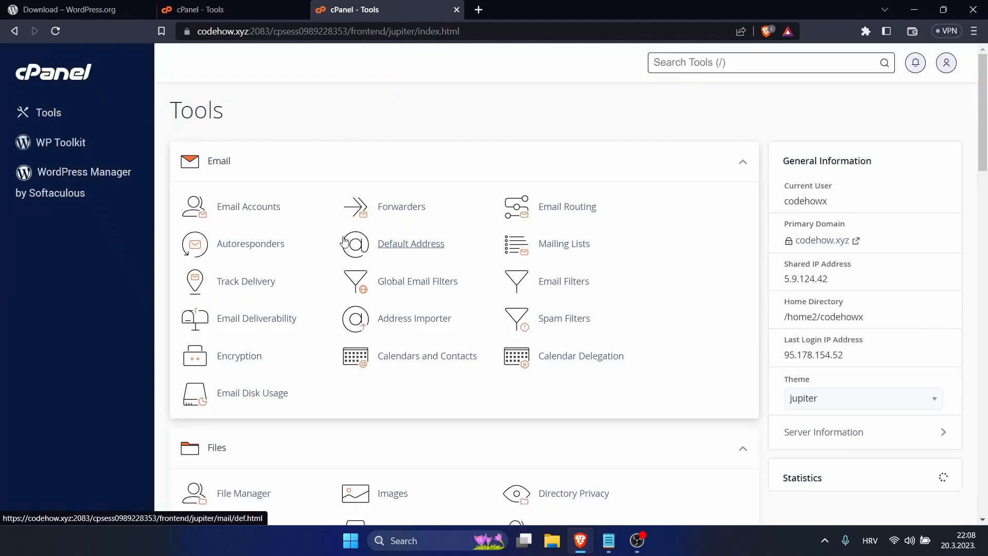
- Scroll to the Databases section and launch MySQL Databases
scroll(down, 3)
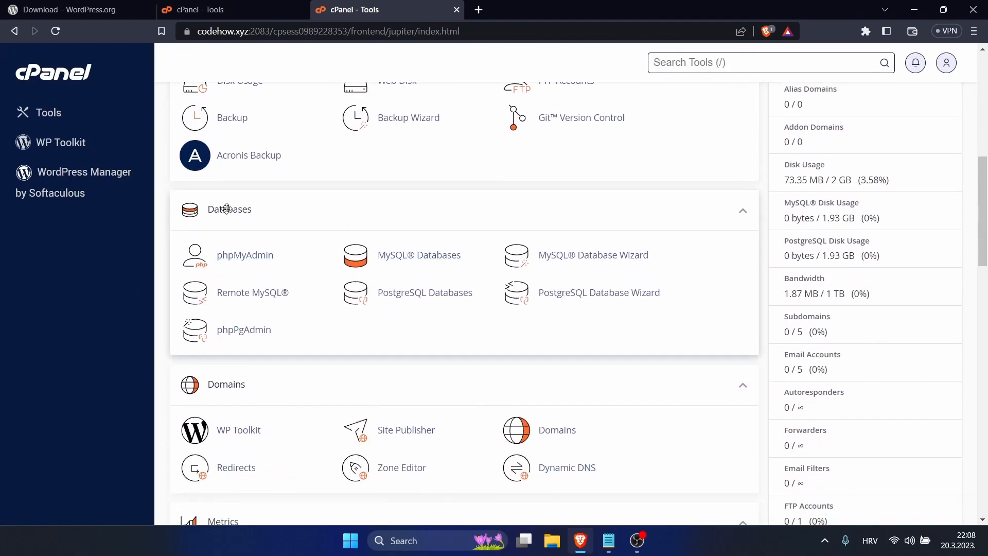
mouse_move(409, 266)
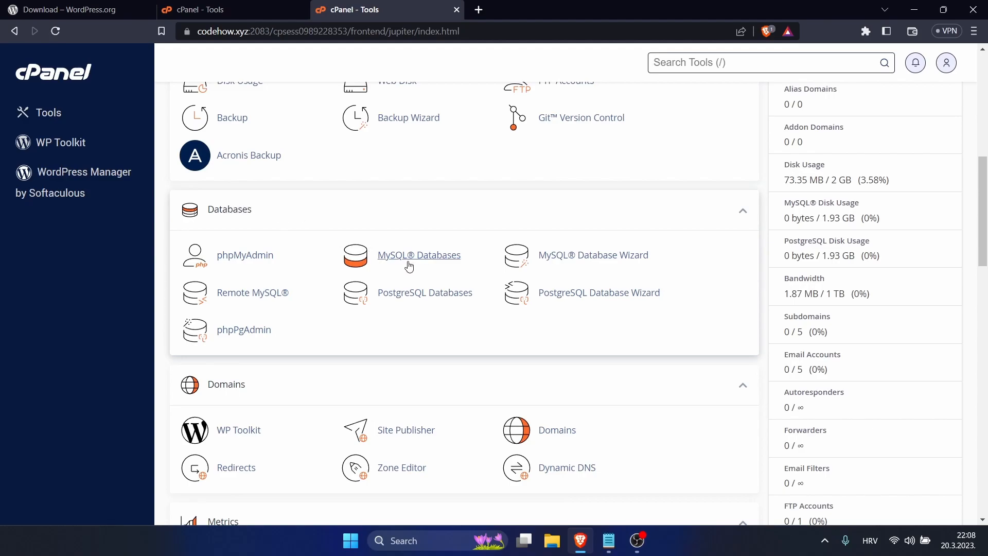
click(419, 255)
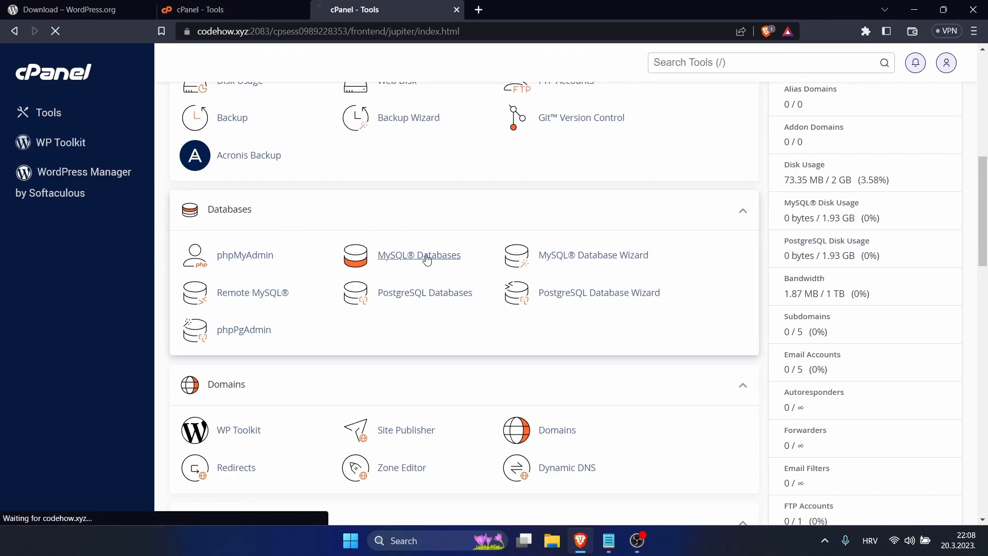
click(419, 254)
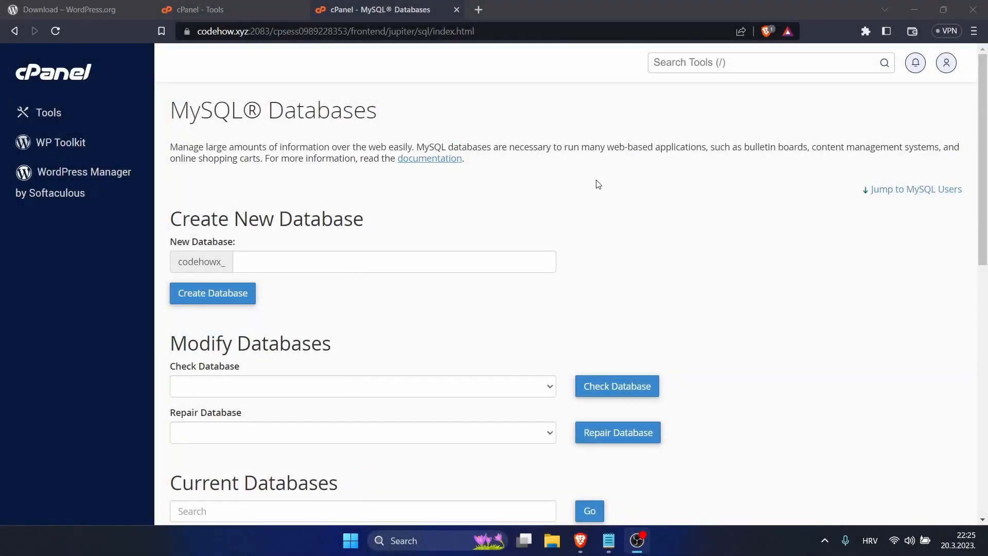
mouse_move(640, 517)
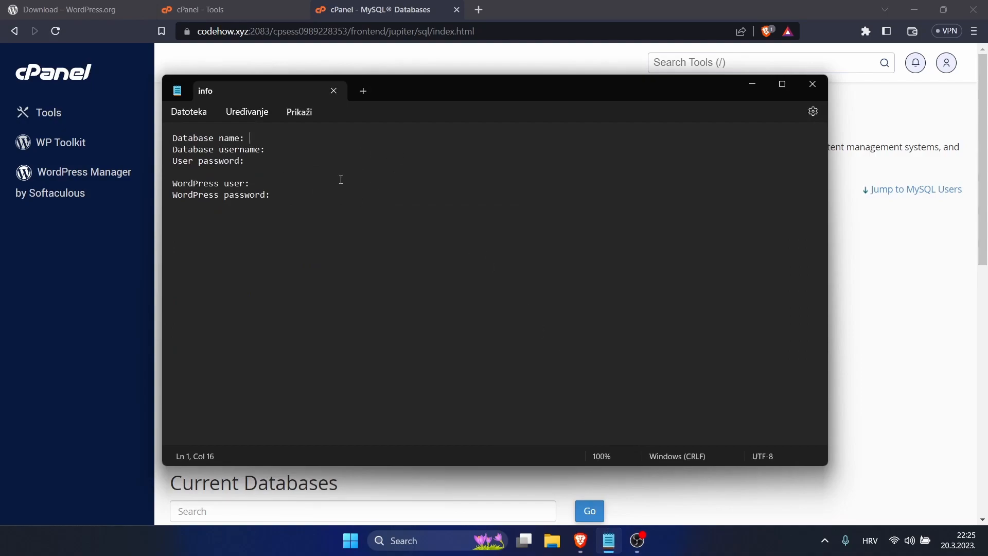
mouse_move(293, 144)
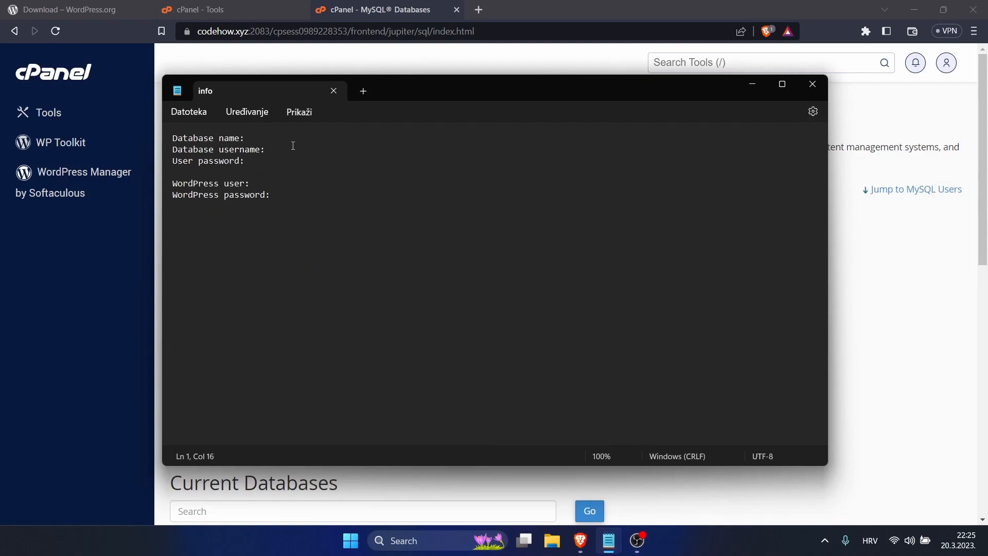
- Create the database 'test' (codehowx_test) and record codehowx_test in the Notepad notes
click(250, 138)
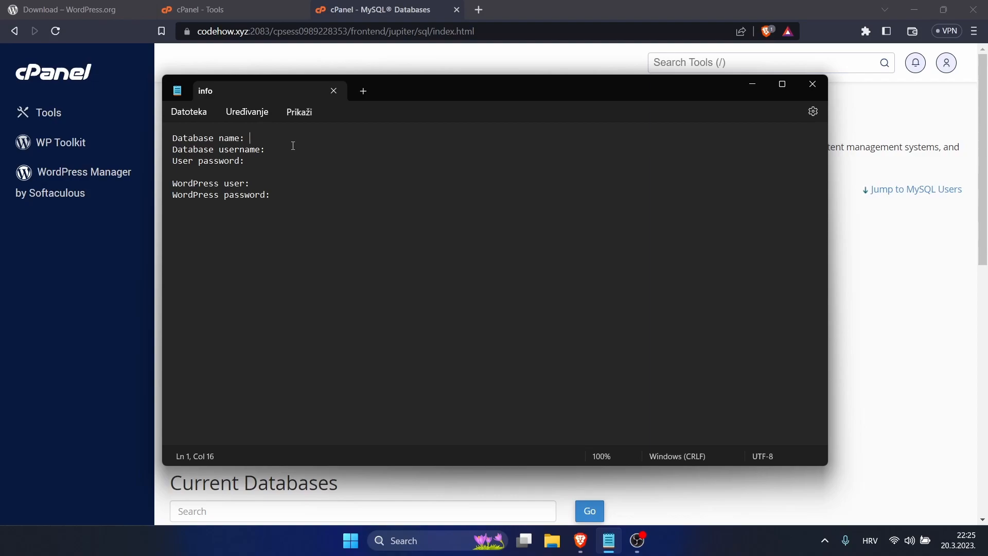
mouse_move(658, 110)
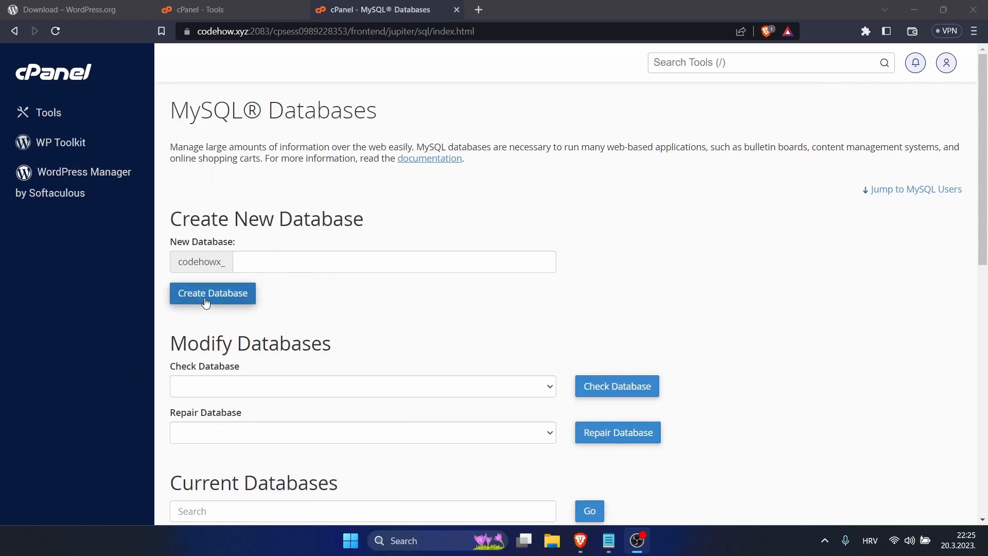
mouse_move(203, 255)
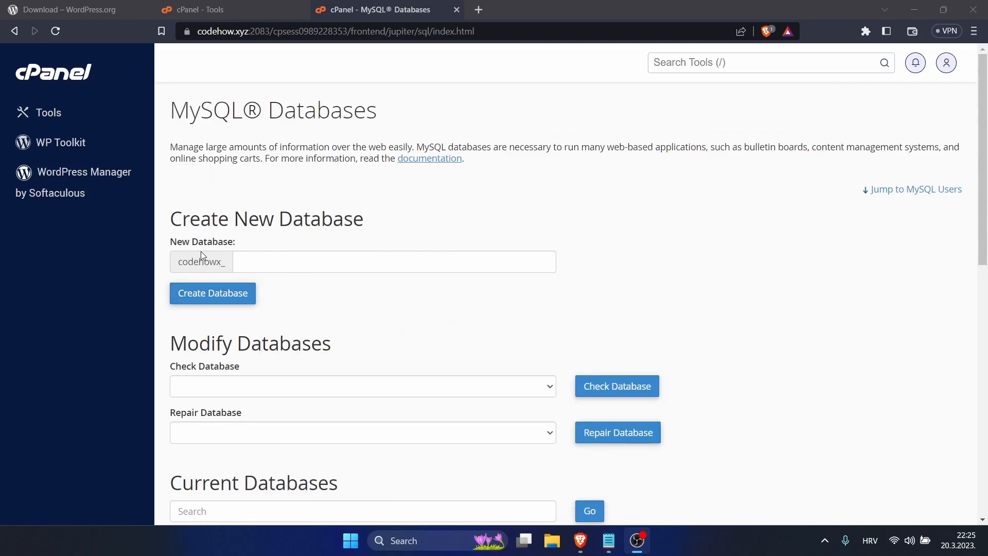
text(test)
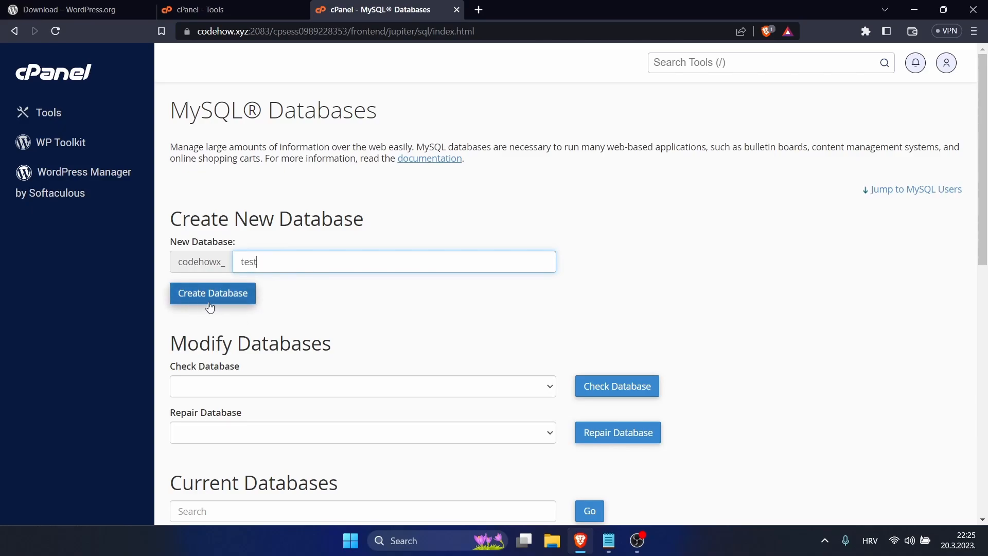
click(213, 293)
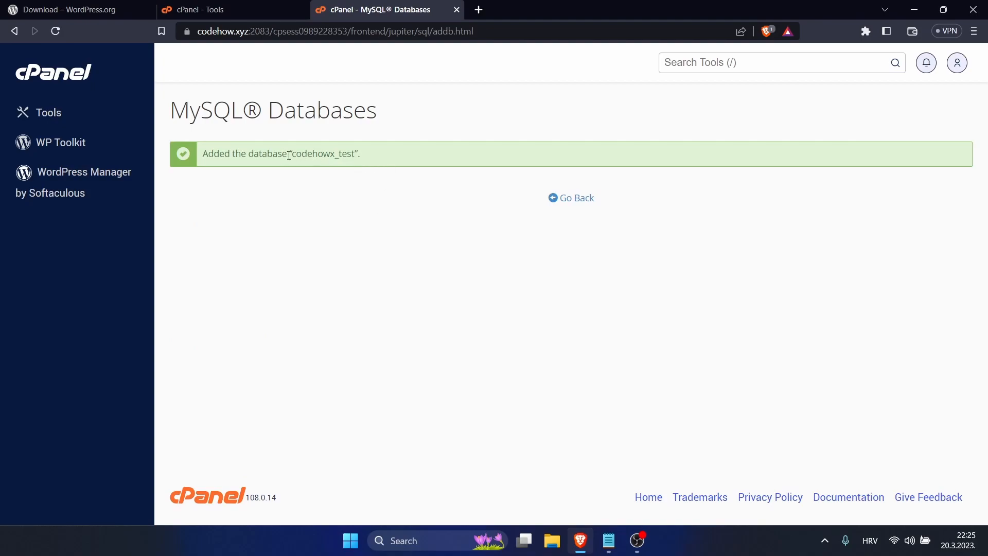
double_click(324, 154)
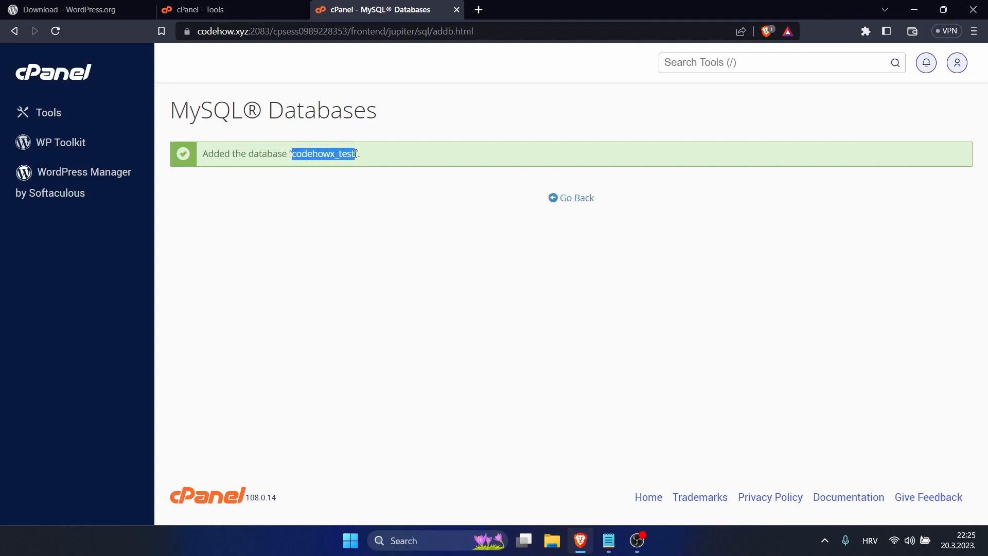
click(609, 541)
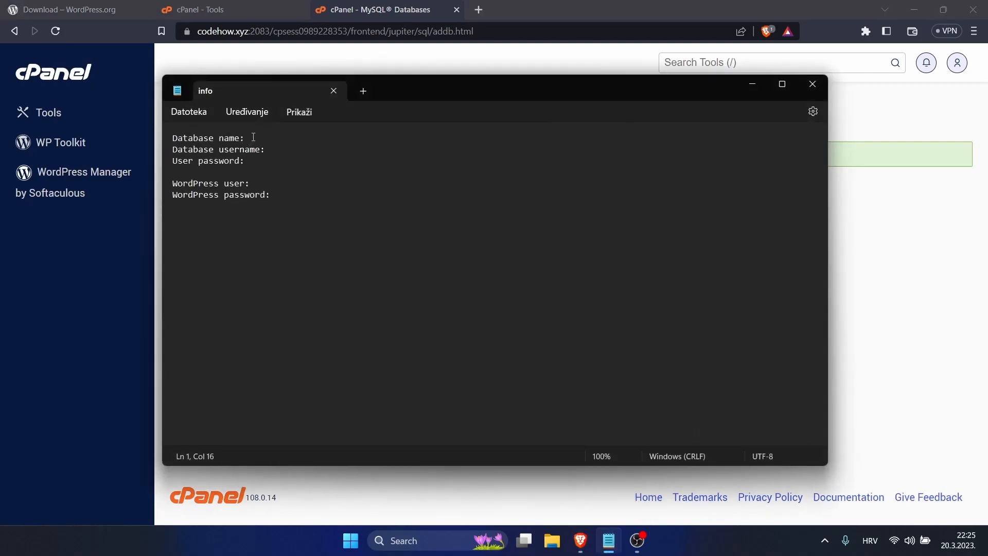
text(codehowx_test)
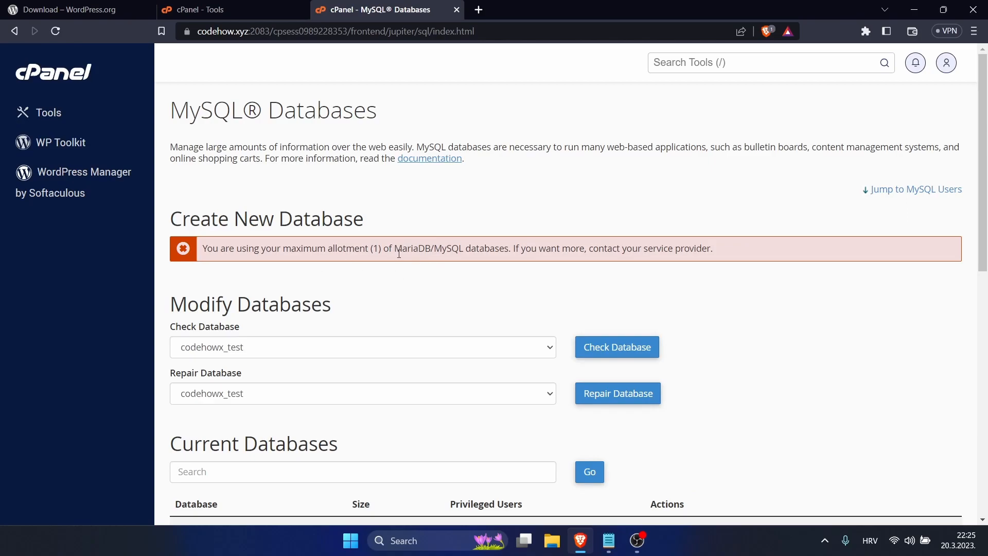
mouse_move(486, 286)
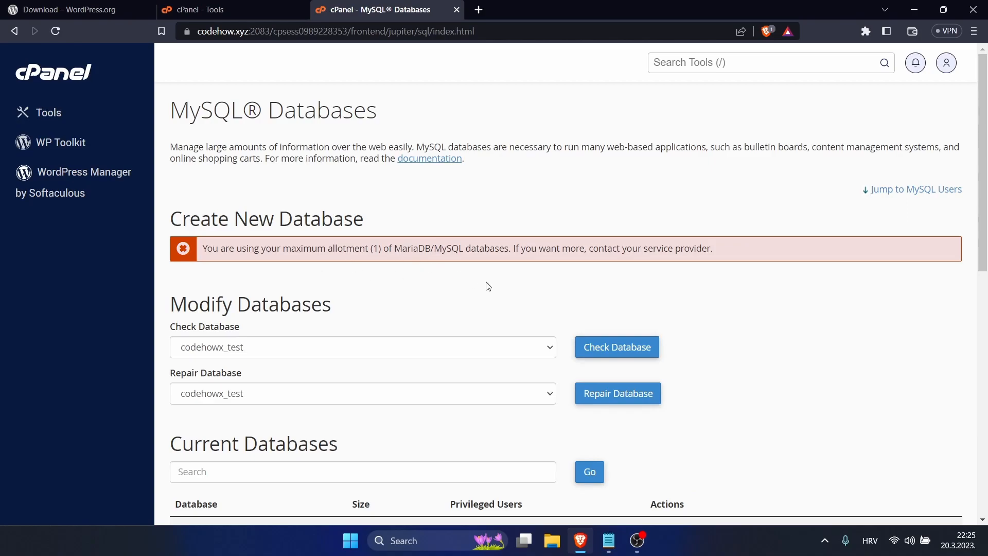
- Create MySQL user codehowx_user with a generated strong password
scroll(down, 3)
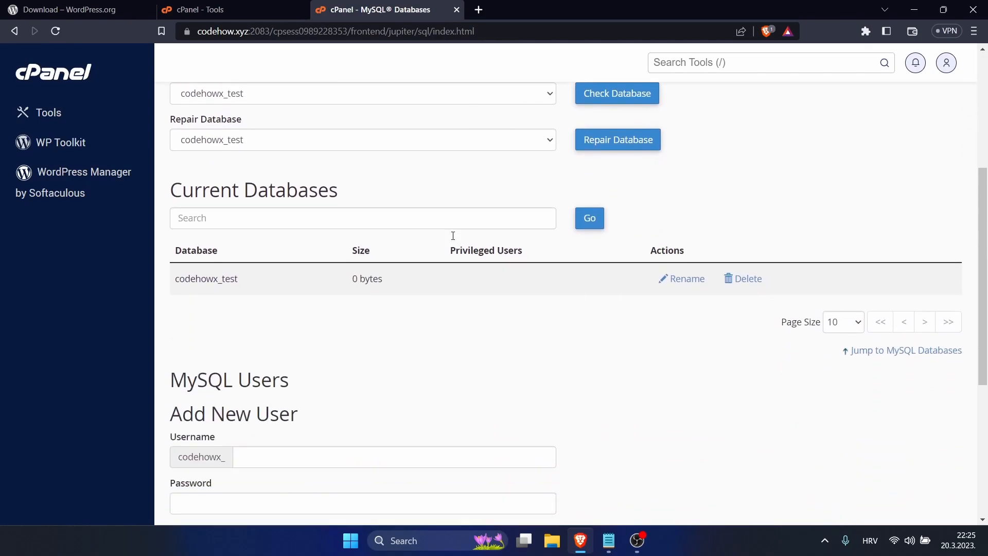
scroll(down, 3)
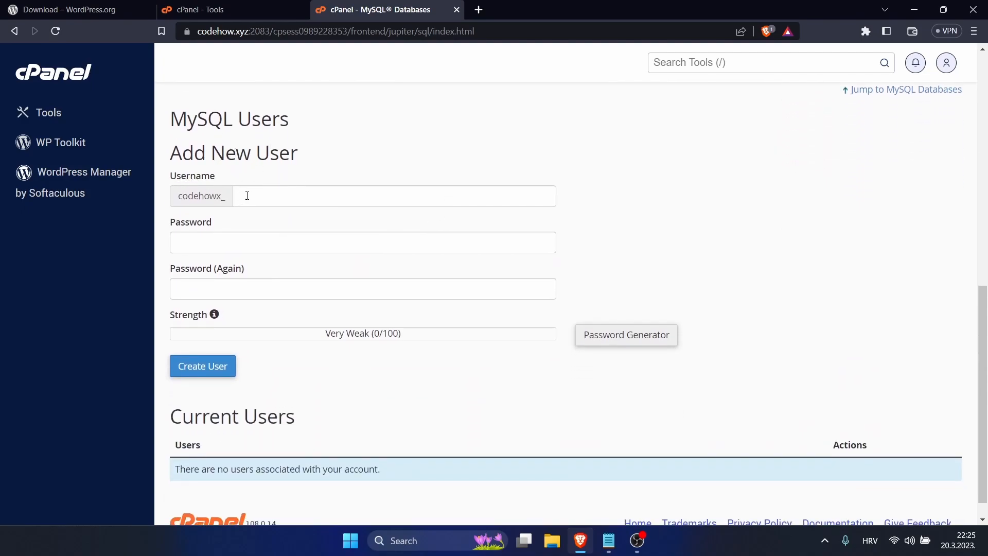
text(user)
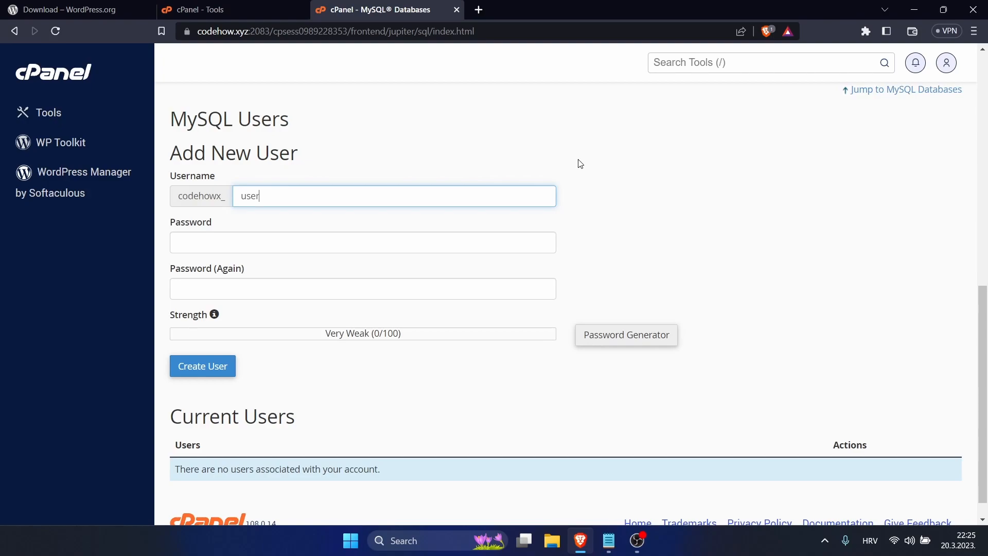
mouse_move(528, 347)
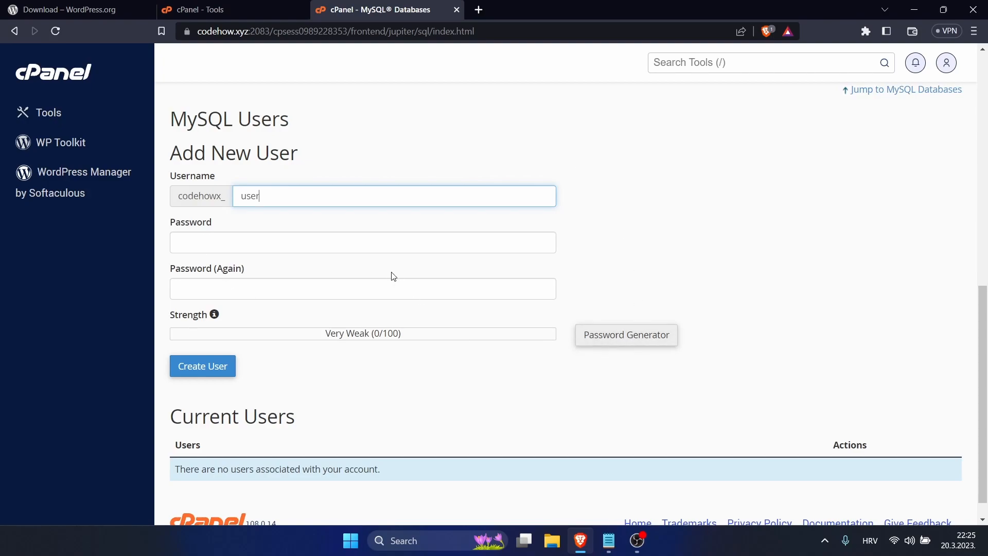
click(626, 335)
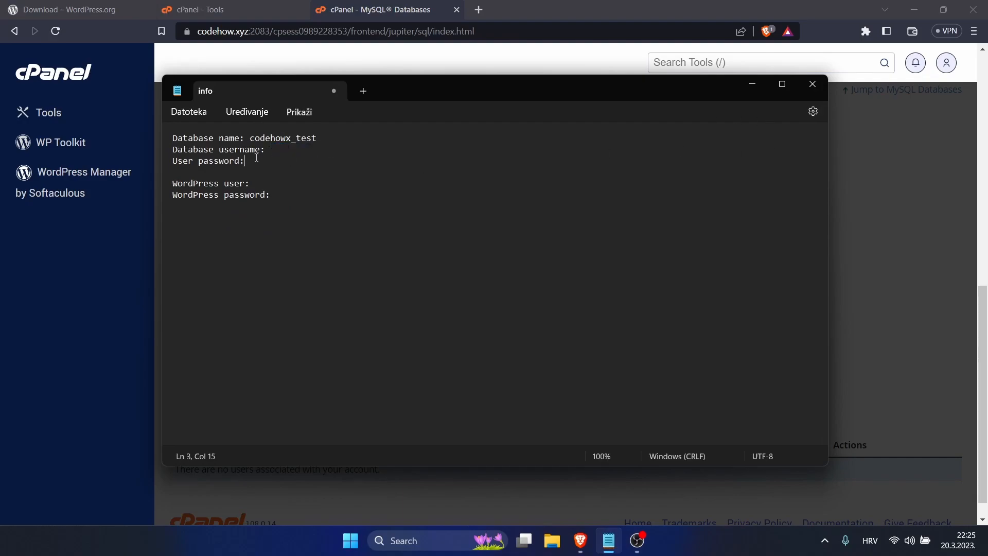
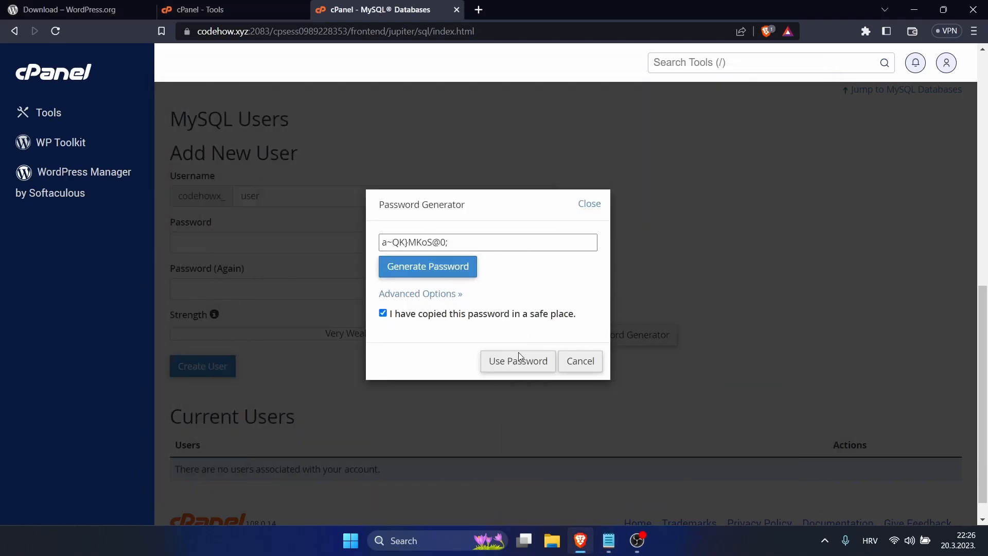
click(518, 360)
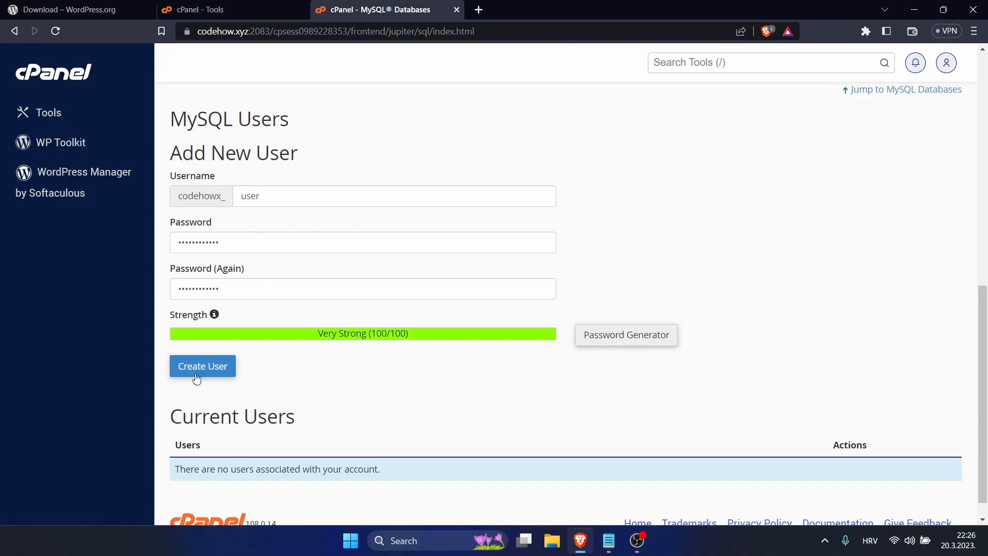
click(202, 366)
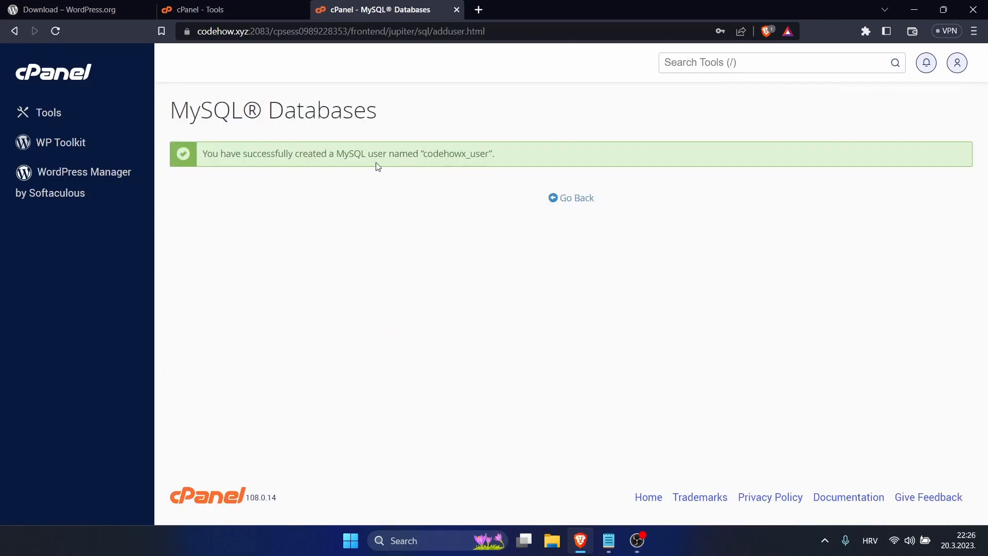
- Record the username codehowx_user in the Notepad notes
double_click(451, 154)
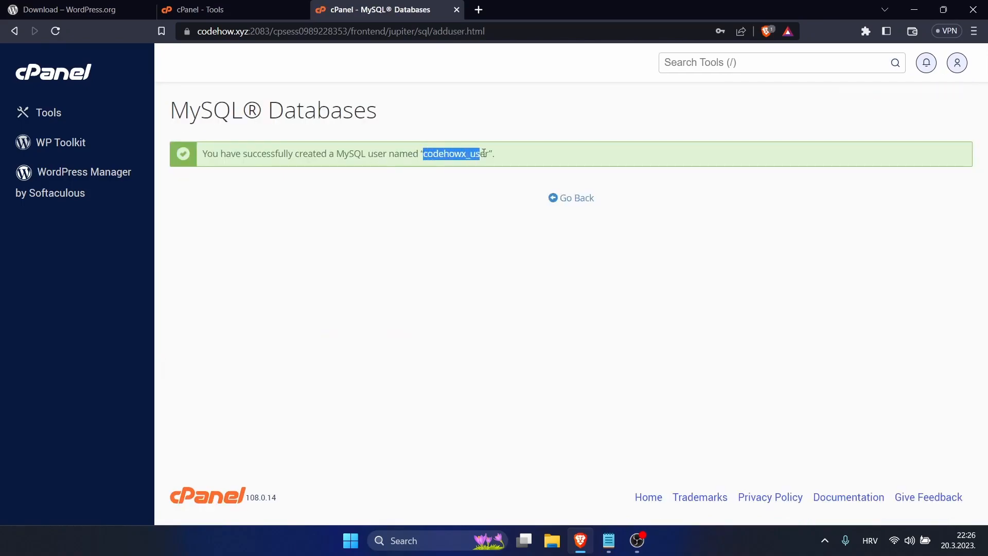
click(609, 541)
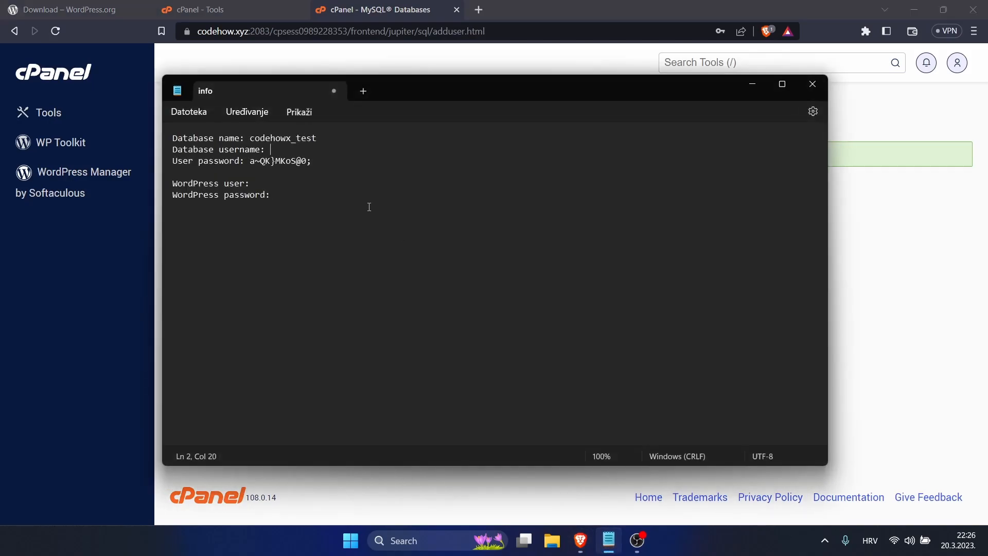
text(codehowx_user)
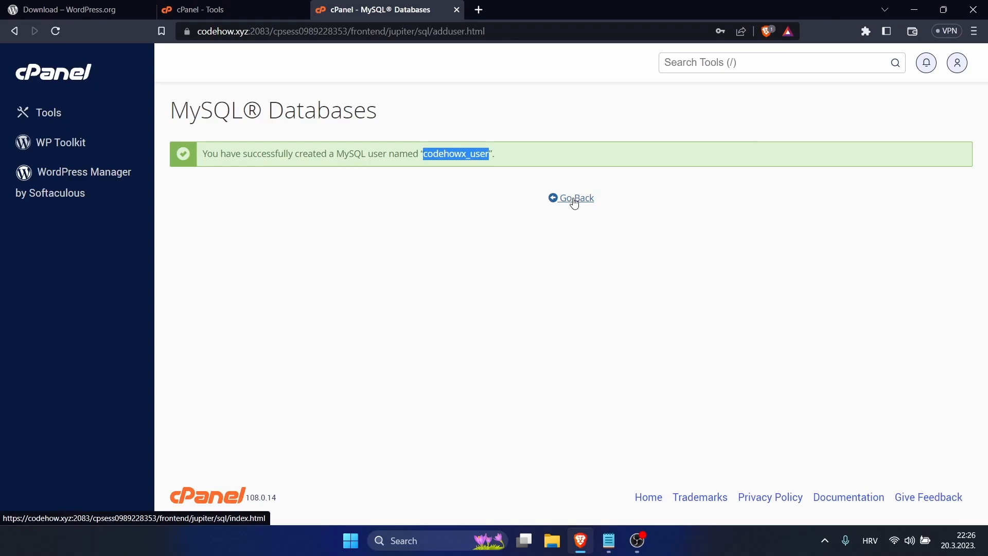
- Add codehowx_user to codehowx_test with ALL PRIVILEGES and save the changes
click(577, 198)
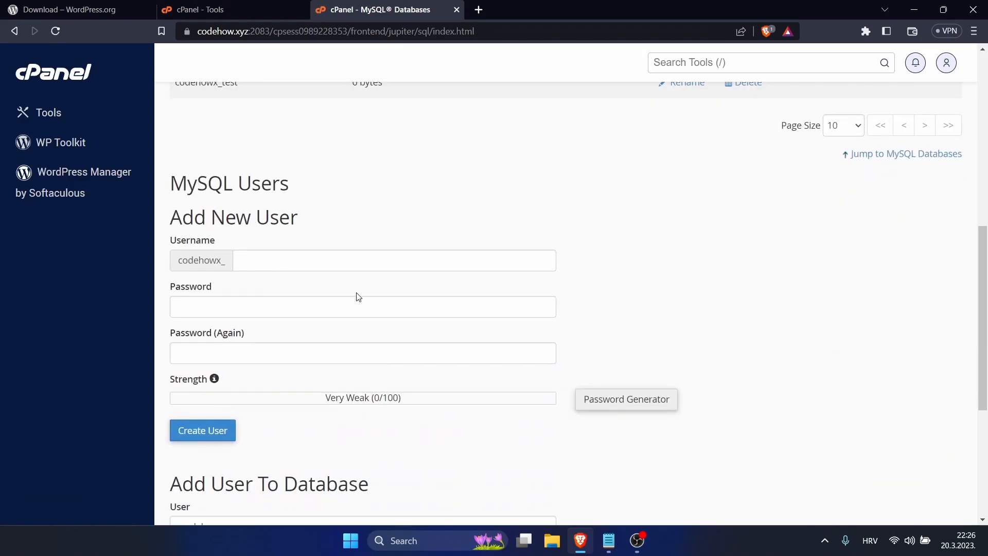
scroll(down, 3)
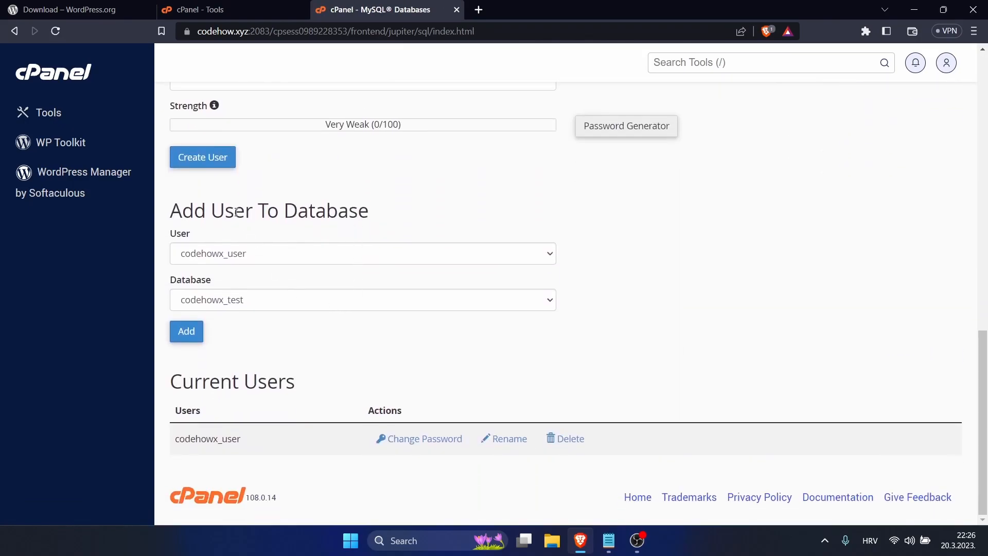
mouse_move(234, 258)
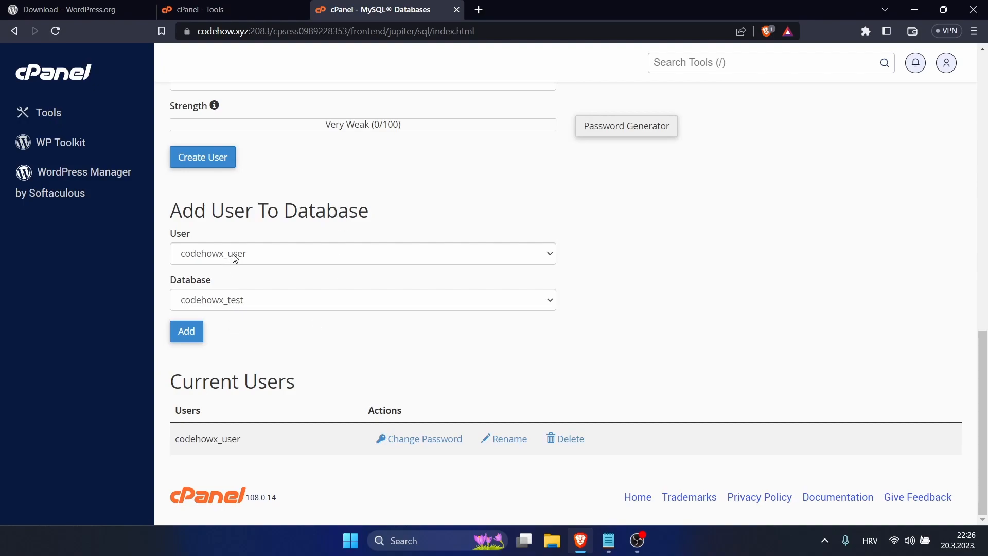
click(363, 253)
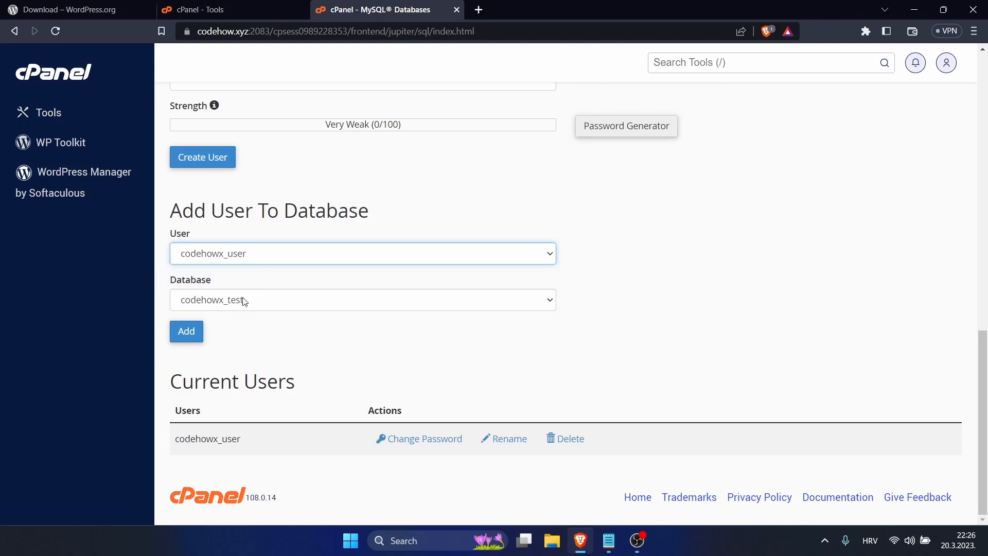
click(186, 332)
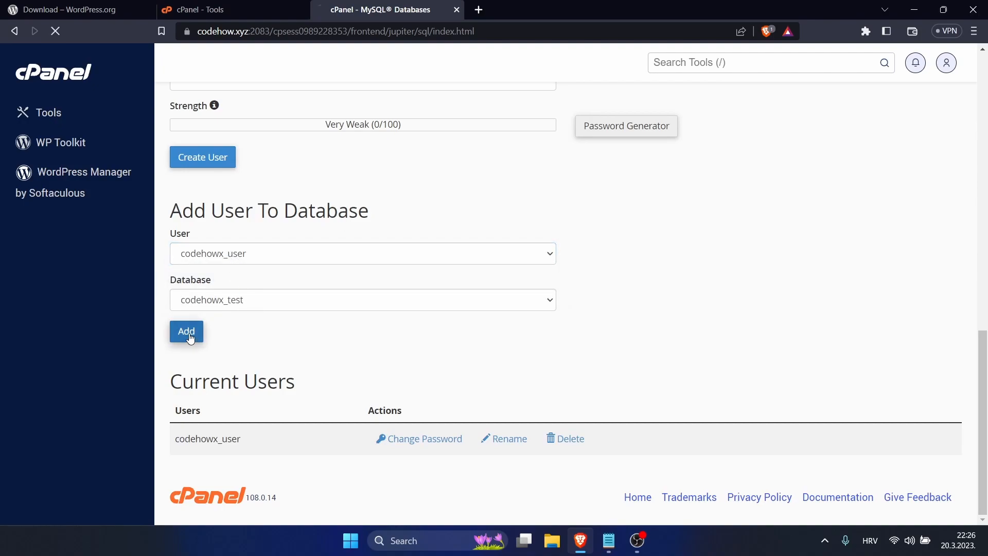
click(185, 331)
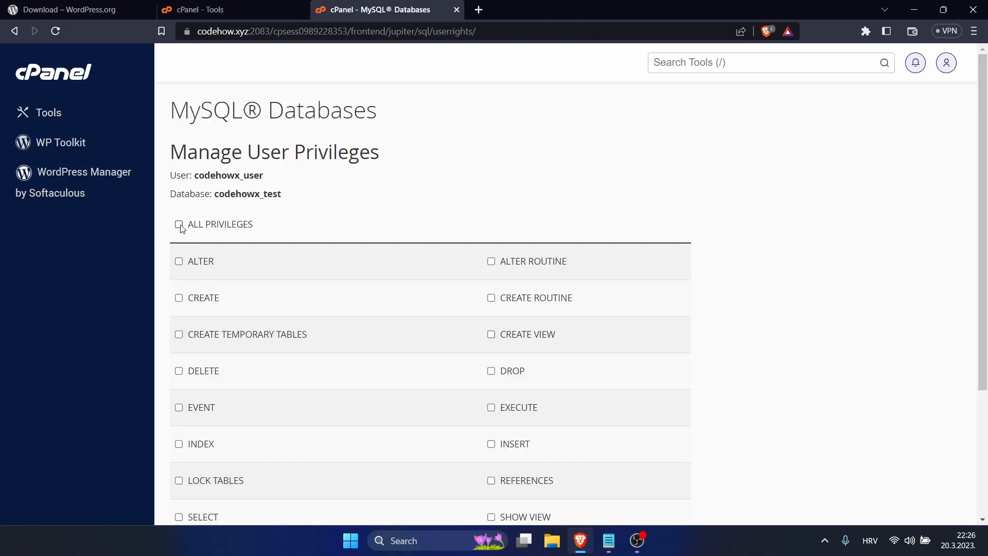
click(179, 225)
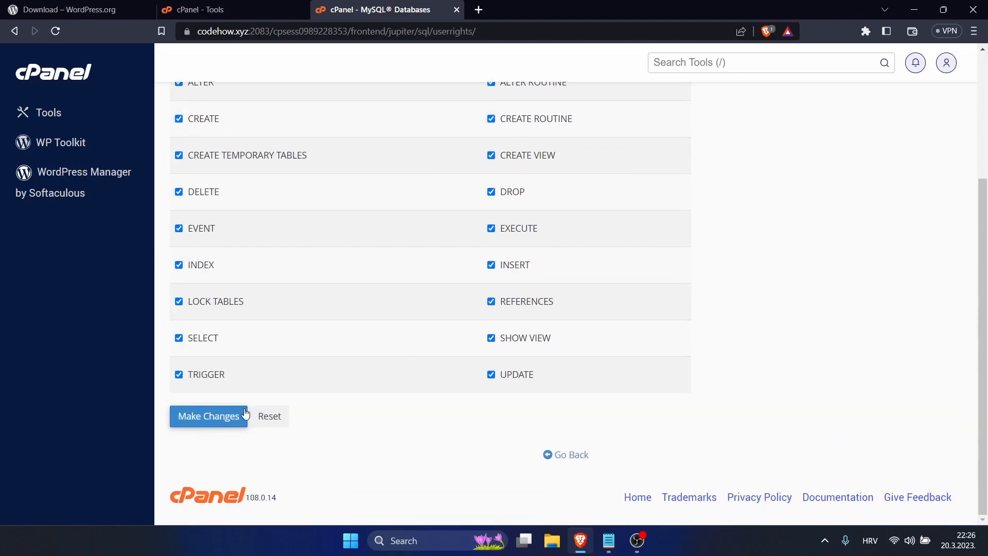
click(208, 415)
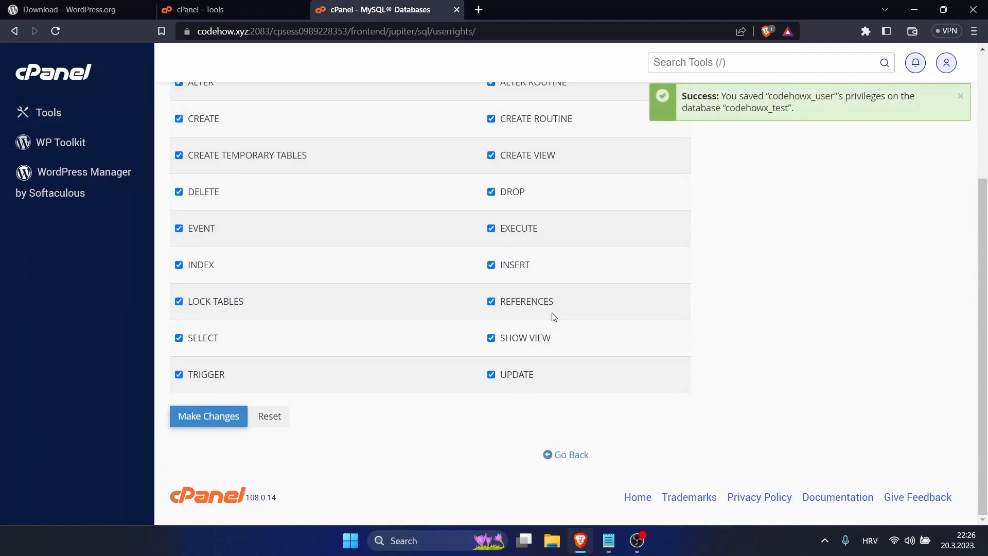
scroll(up, 3)
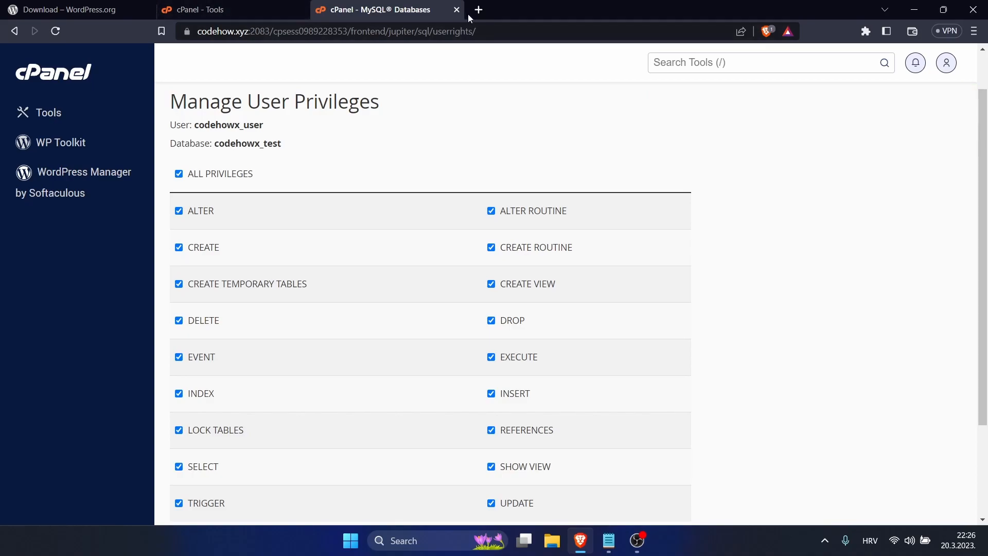
- Open codehow.xyz in a new tab and continue setup in English (United States)
click(206, 10)
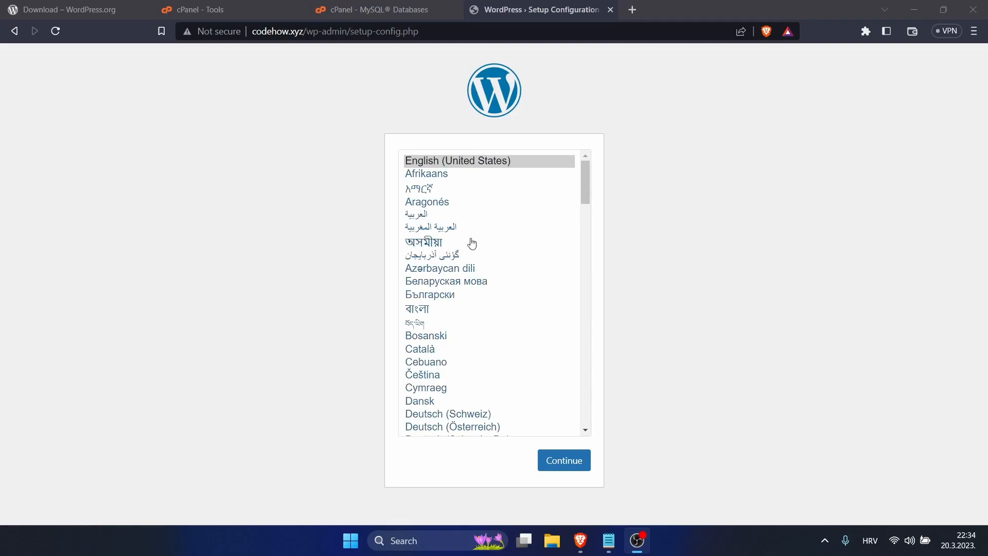
mouse_move(439, 201)
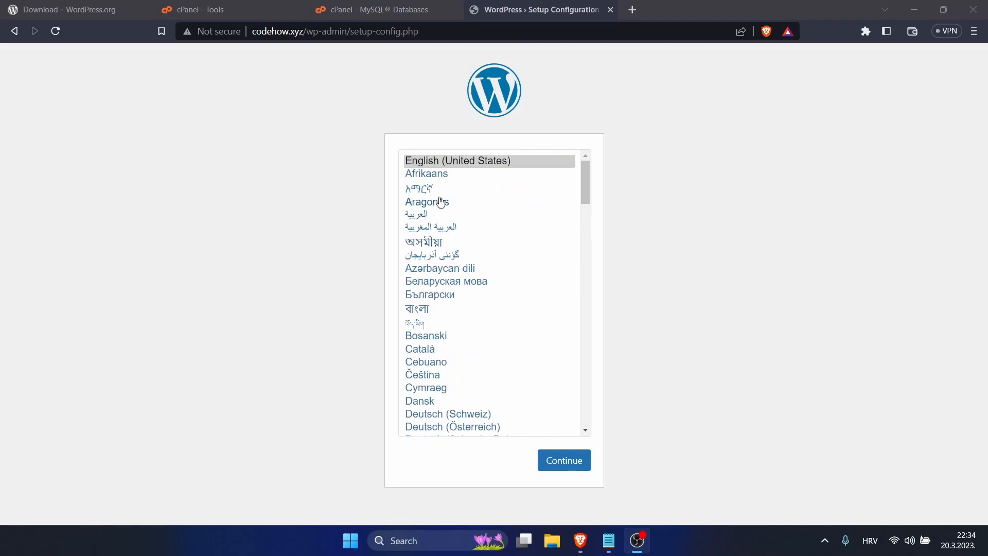
click(564, 460)
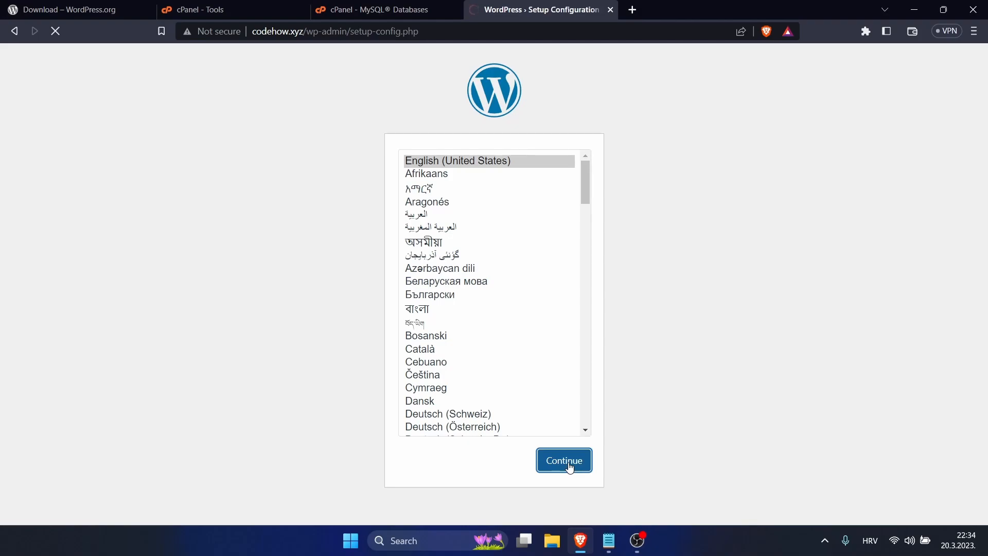
click(564, 460)
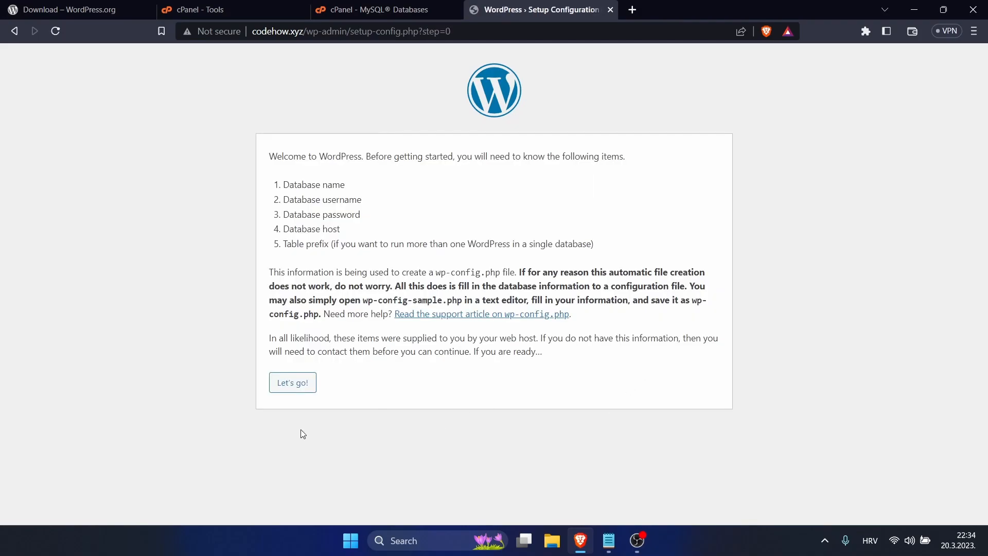
- Submit database codehowx_test, user codehowx_user and the saved password as WordPress's connection details
click(293, 382)
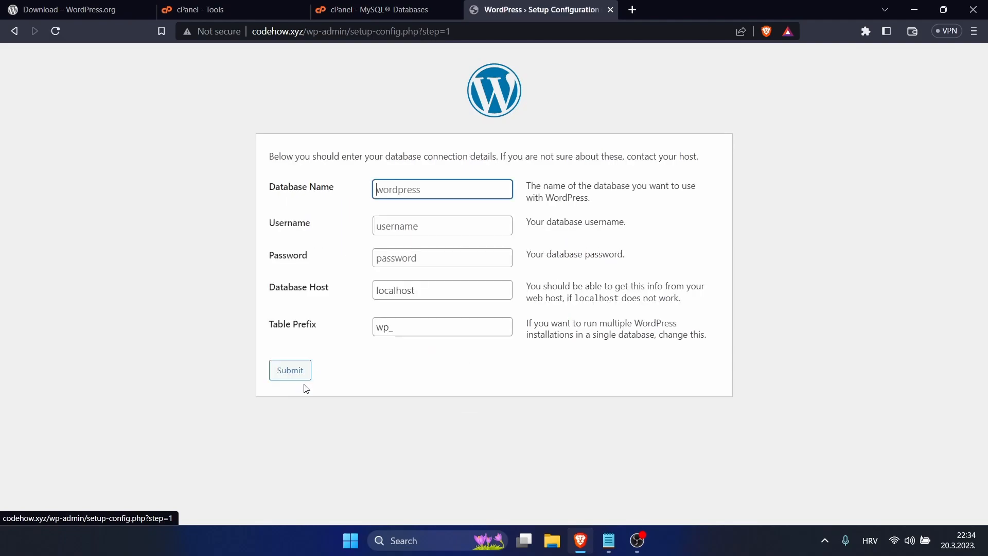
mouse_move(358, 186)
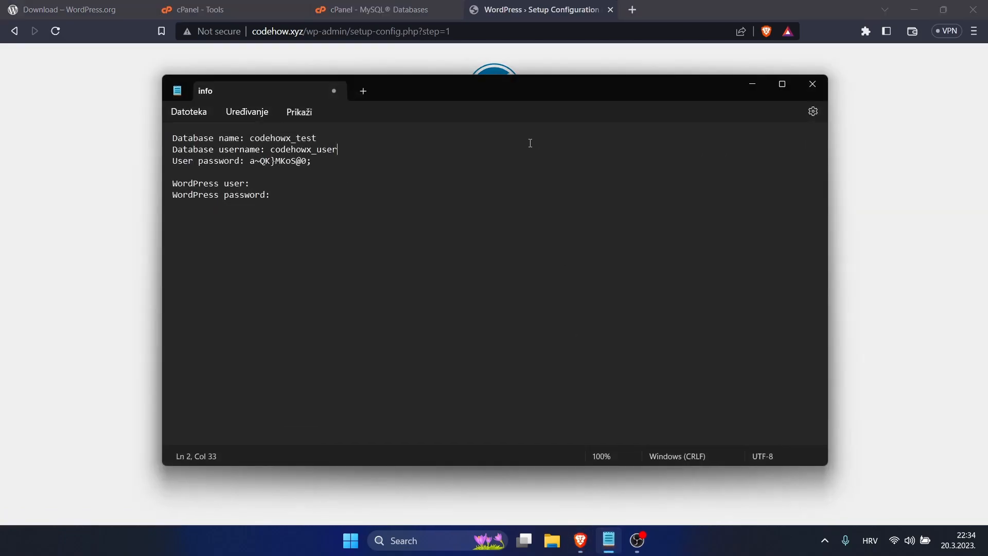
double_click(282, 138)
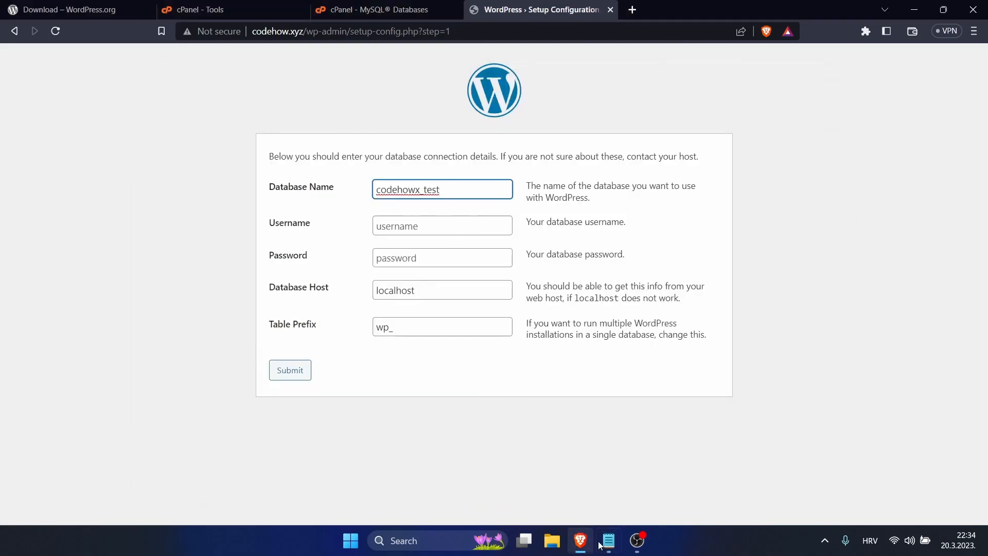
click(608, 541)
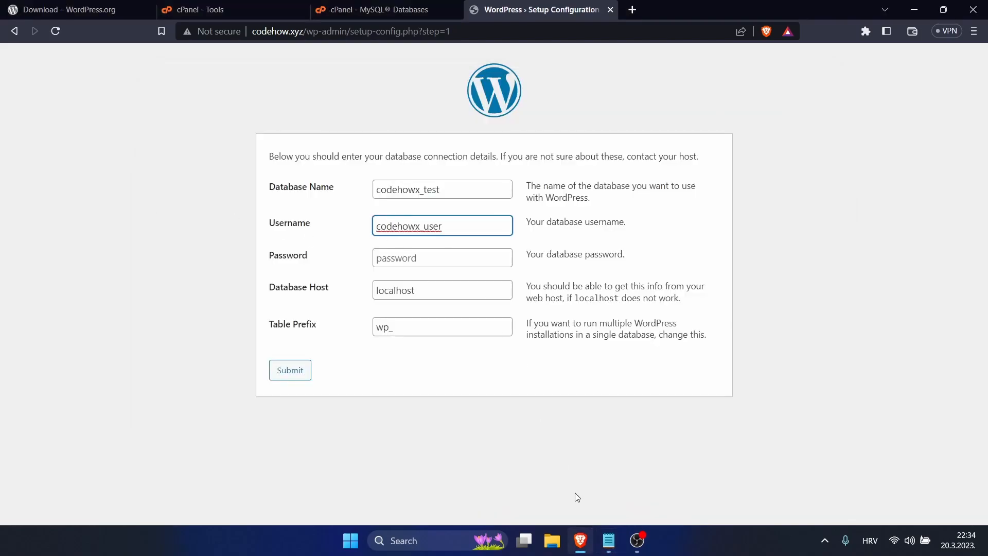
click(609, 541)
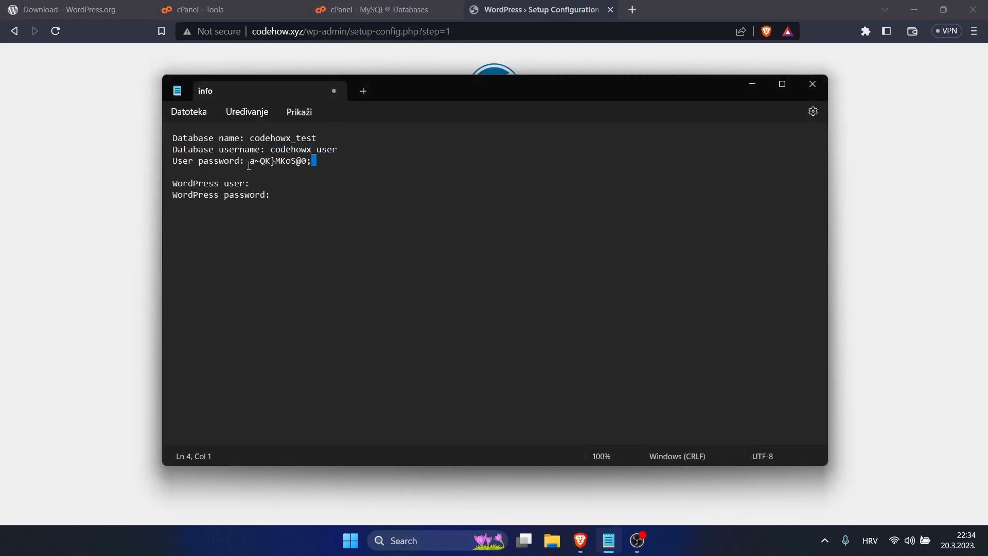
click(540, 10)
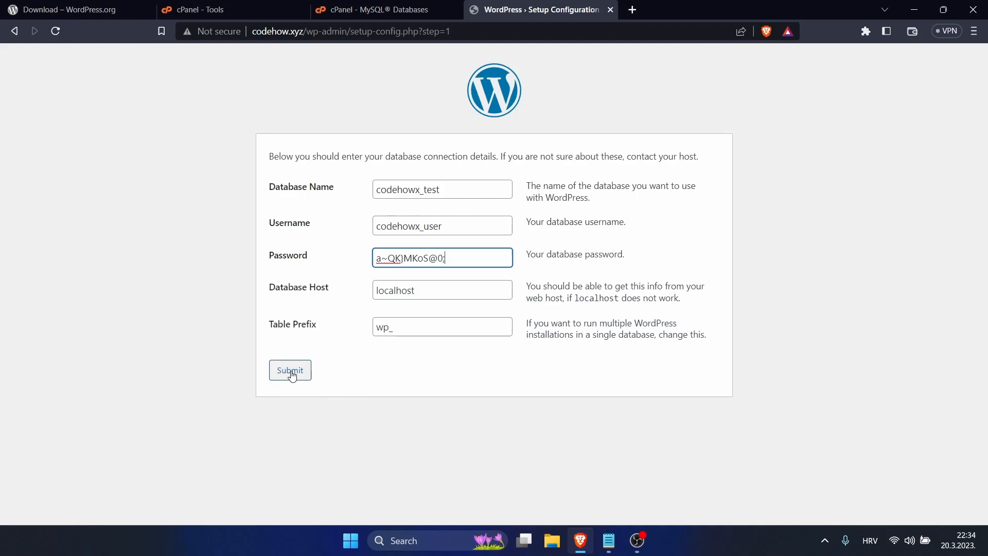
click(290, 370)
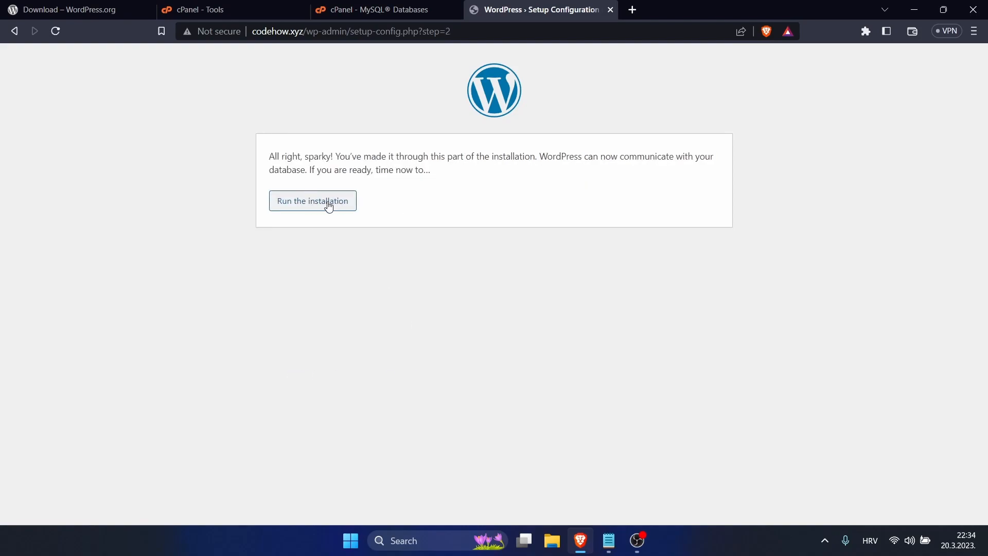
- Start the install and enter site title Codehow and admin username codehow
click(313, 201)
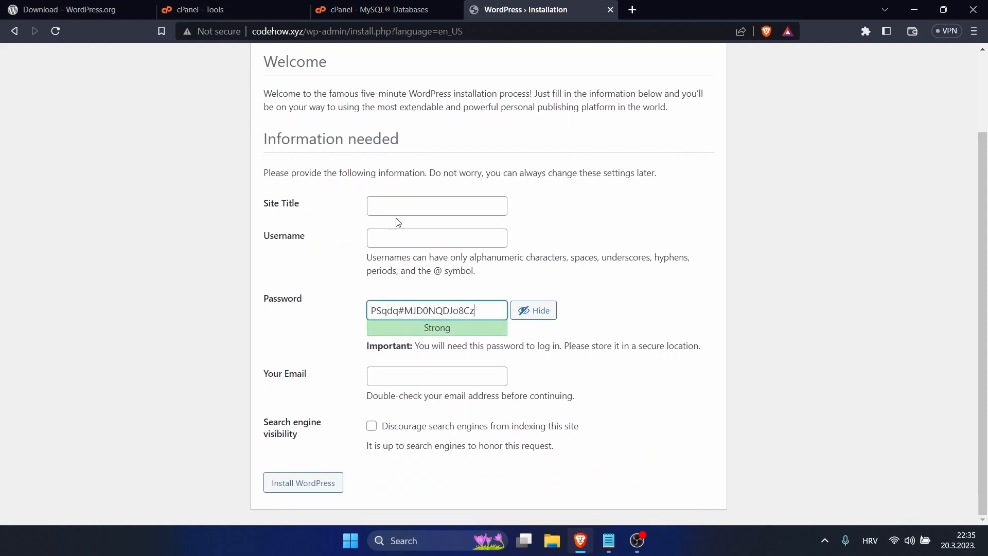
text(Codeh)
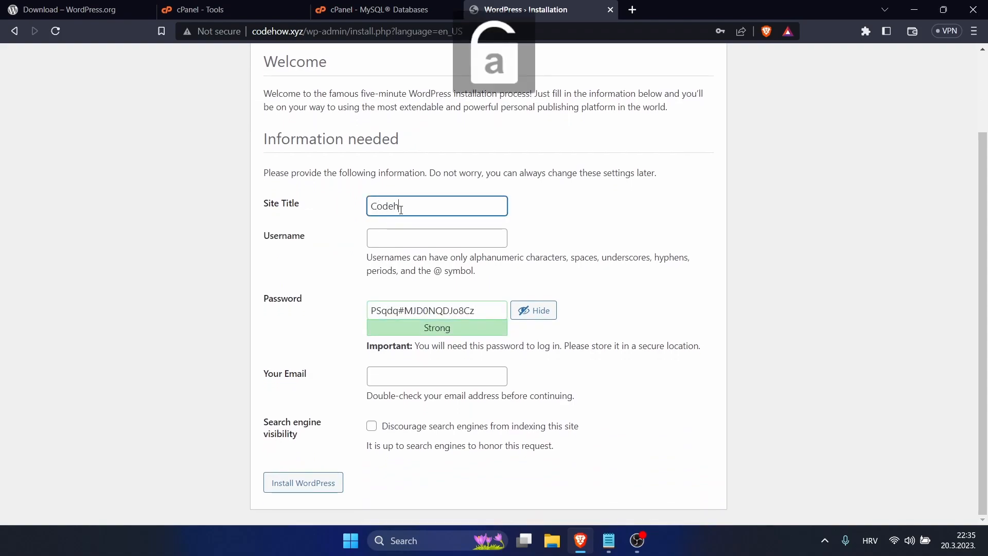
text(co)
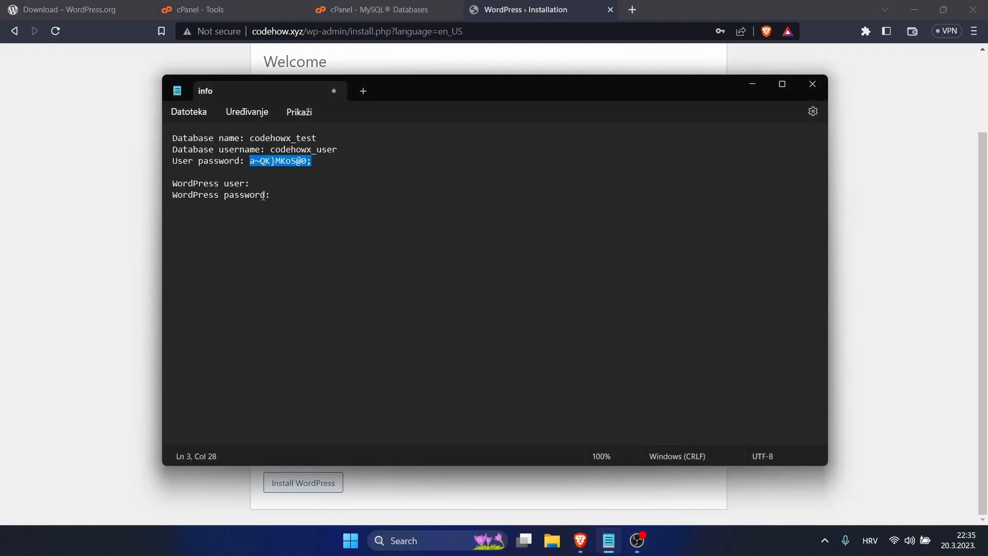
text(codehow)
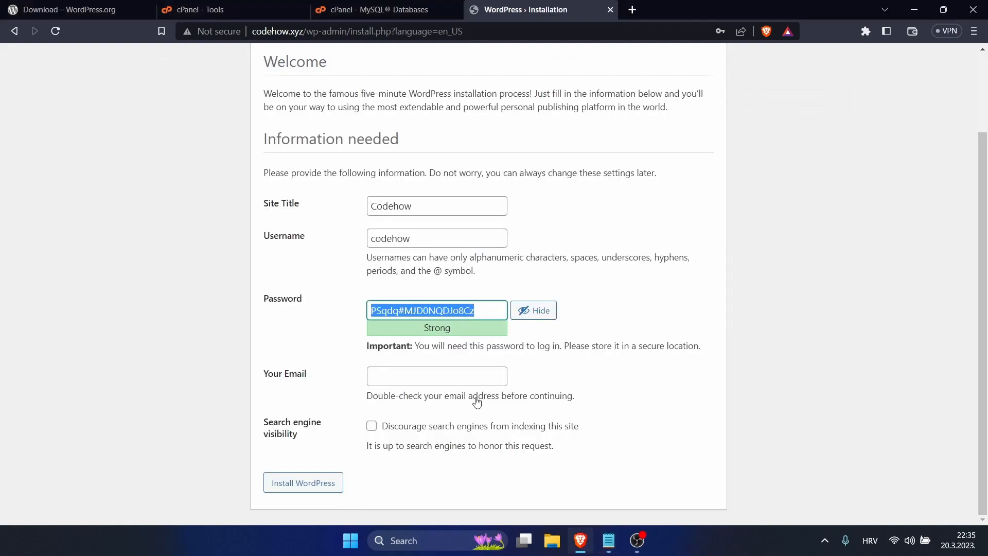
click(609, 541)
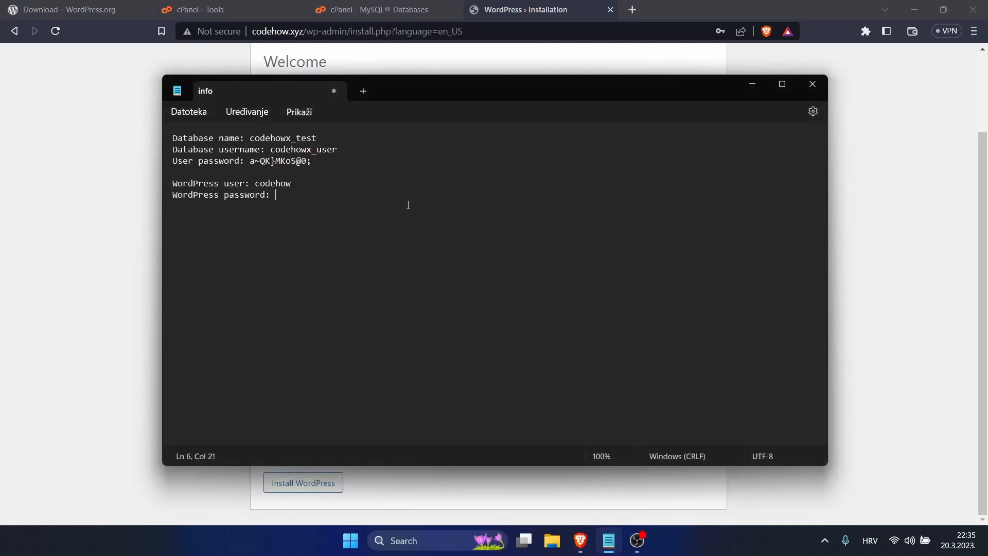
click(812, 83)
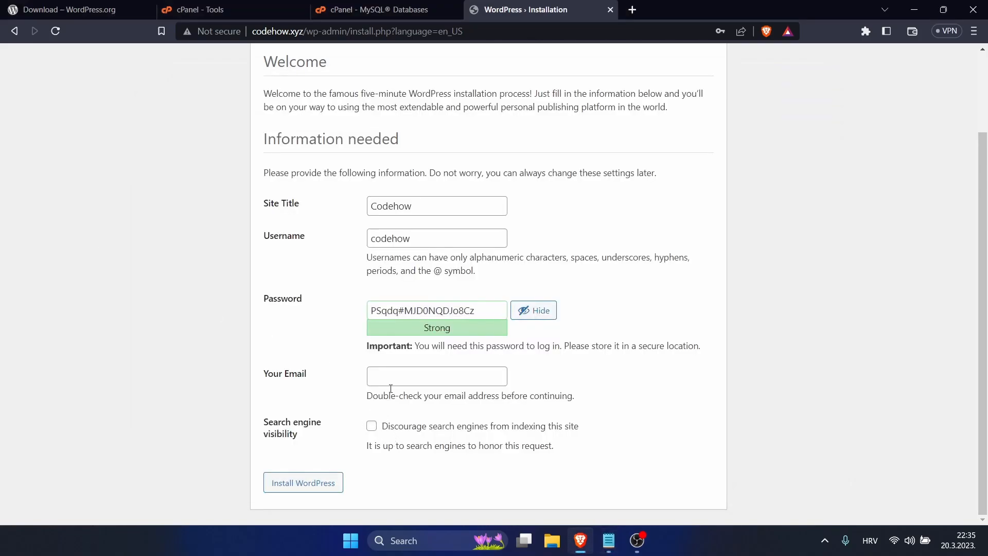
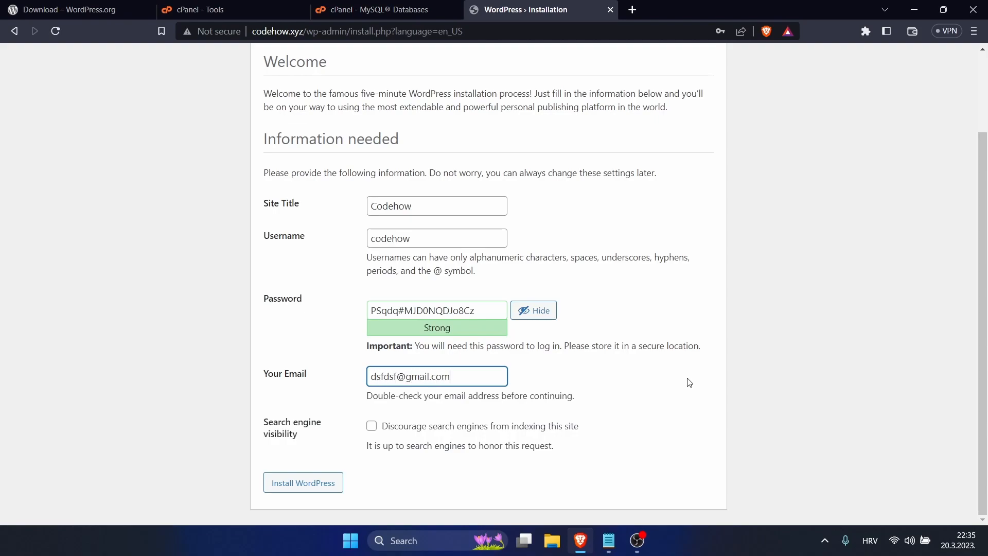
mouse_move(421, 443)
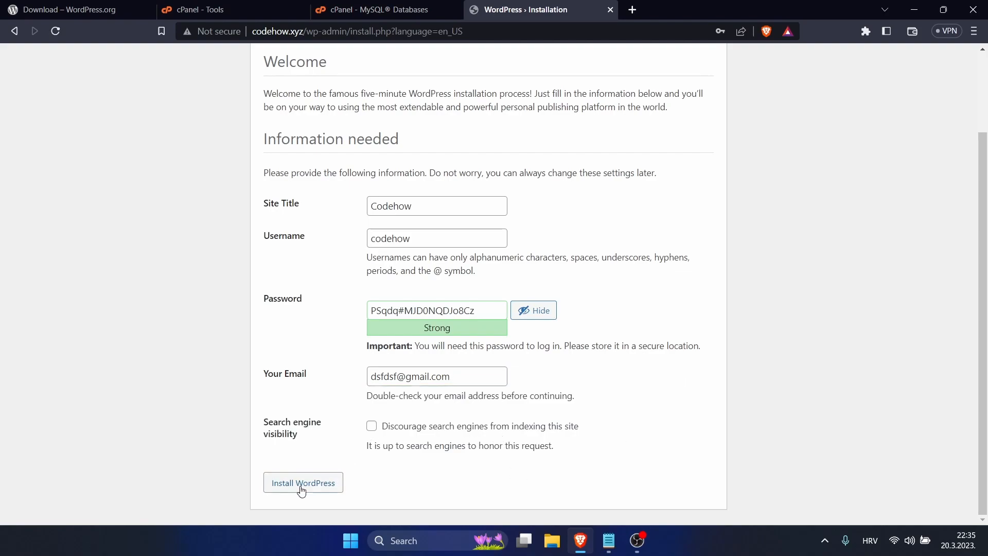
- Run the WordPress installation, dismiss the save-password prompt, and go to login
click(303, 483)
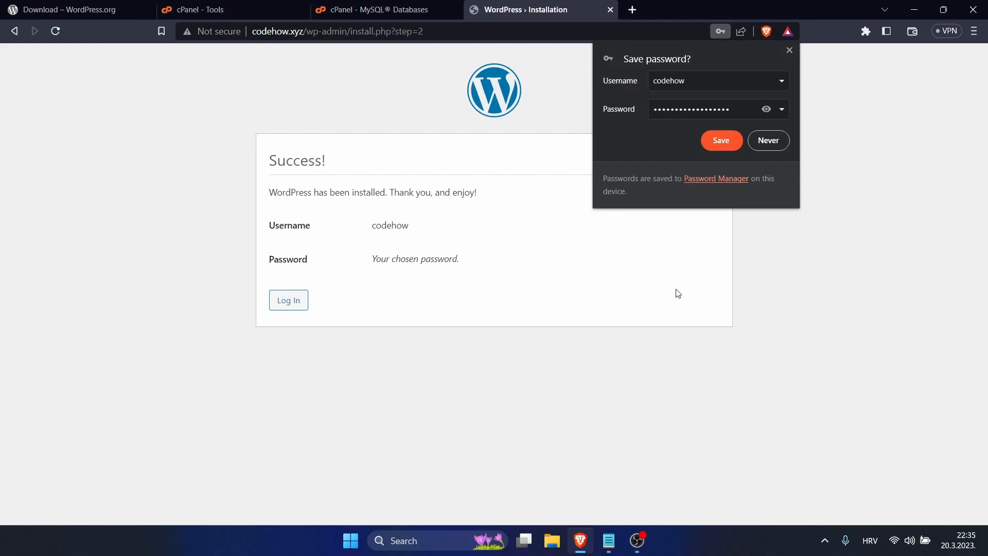
click(722, 141)
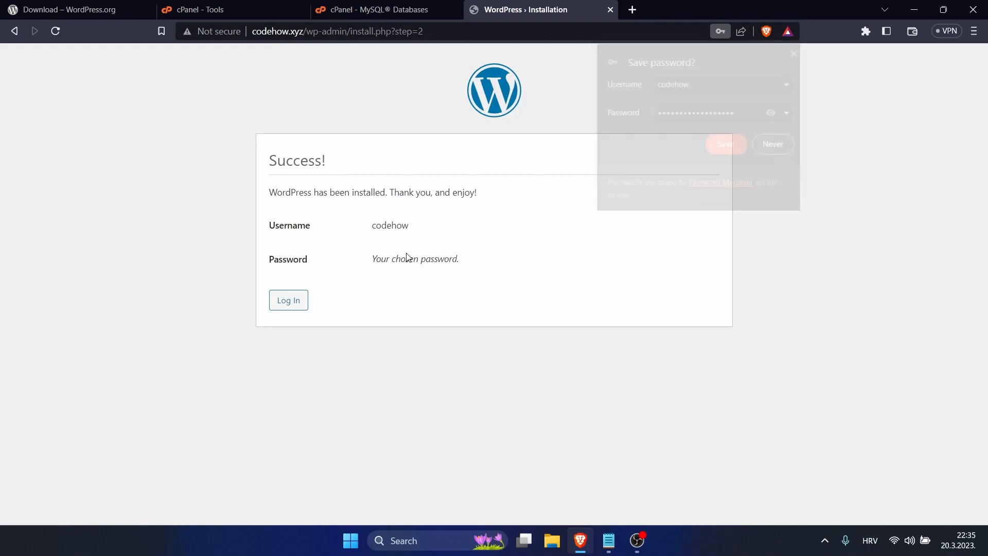
click(289, 300)
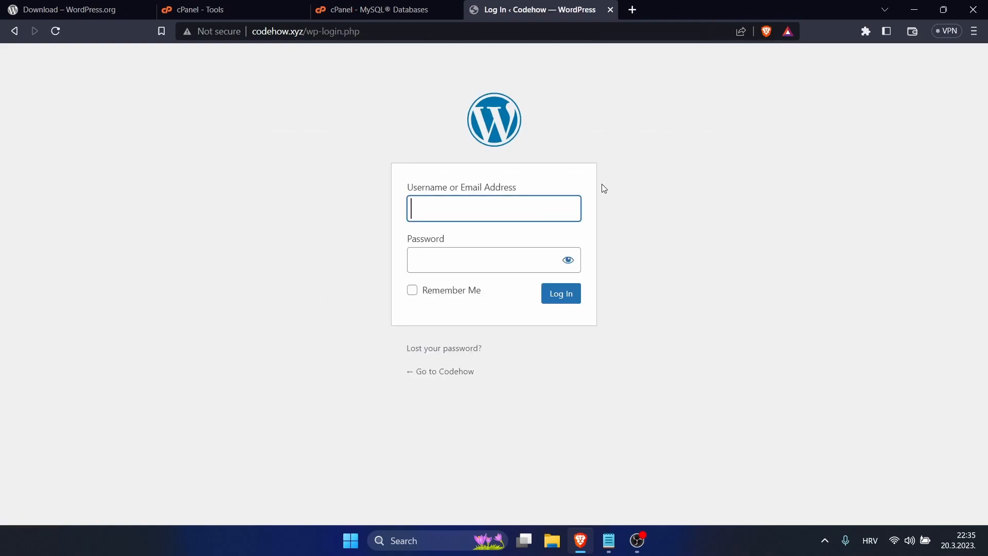
mouse_move(430, 210)
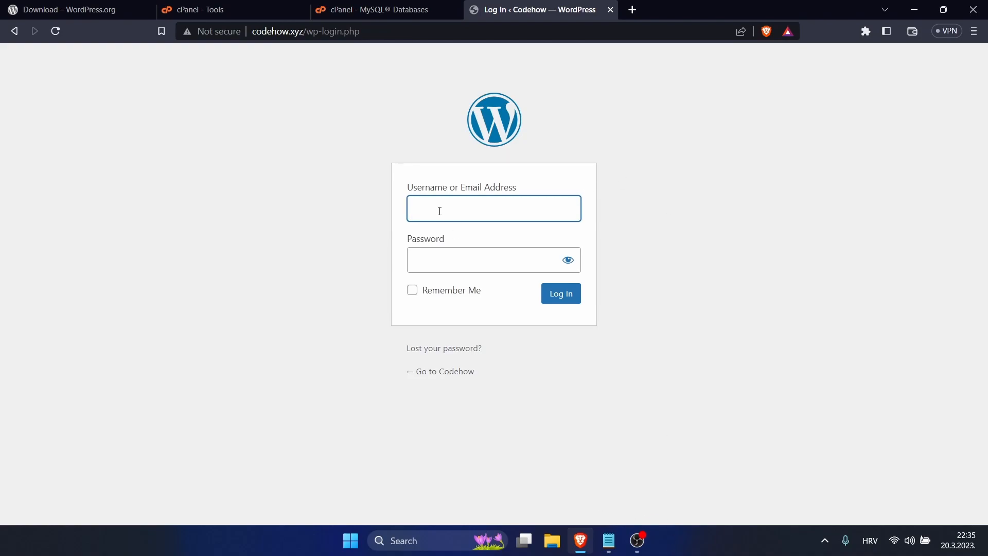
- Enter username codehow and the saved password, with Remember Me ticked
text(codeho)
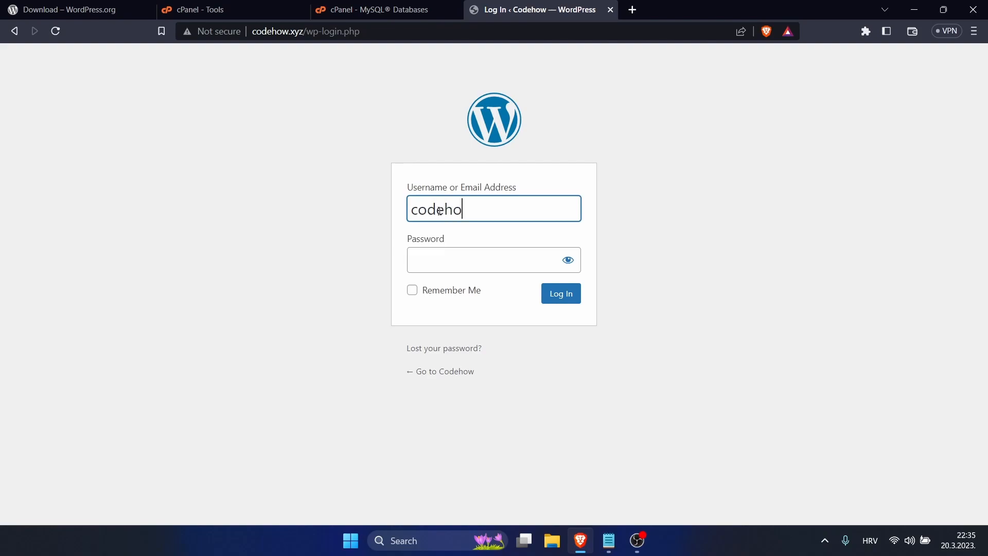
click(608, 542)
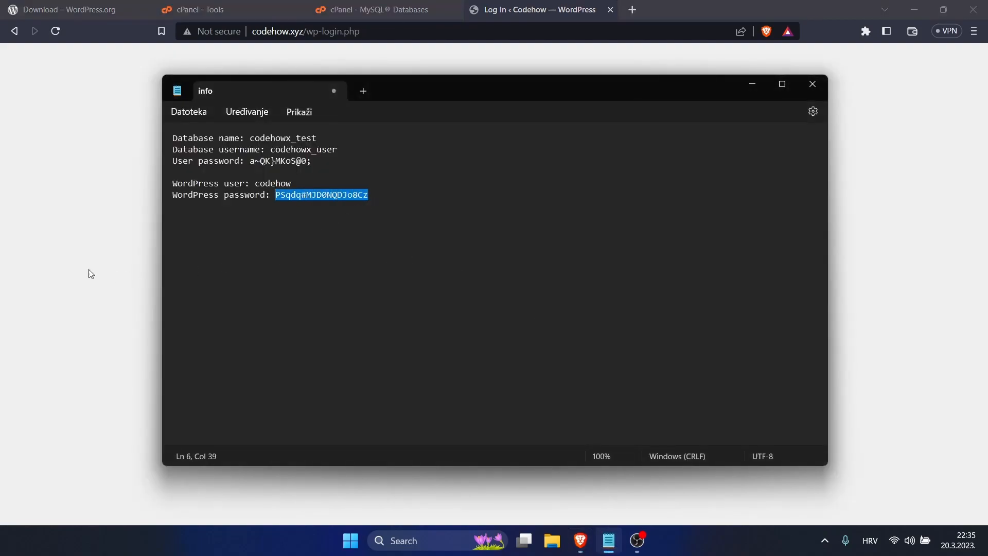
click(538, 9)
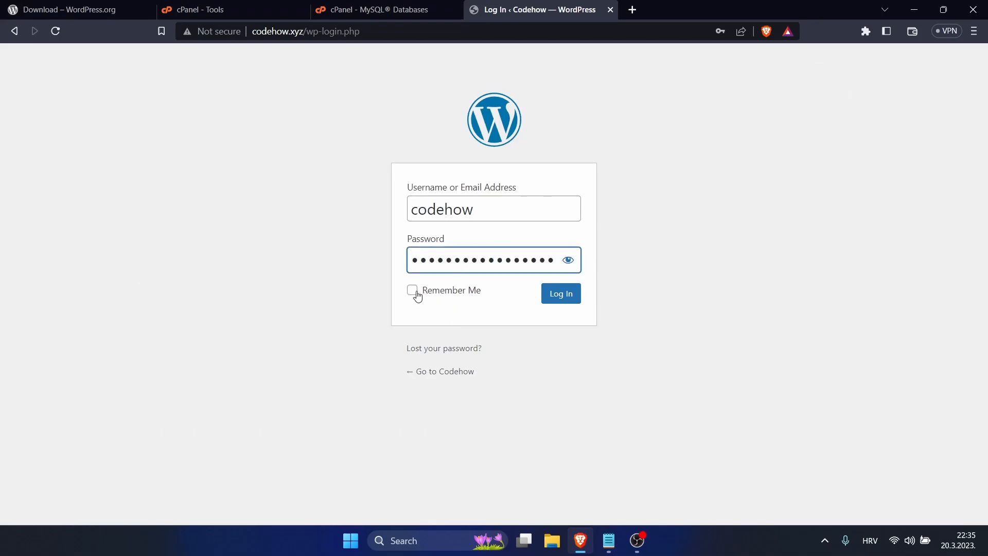
click(561, 294)
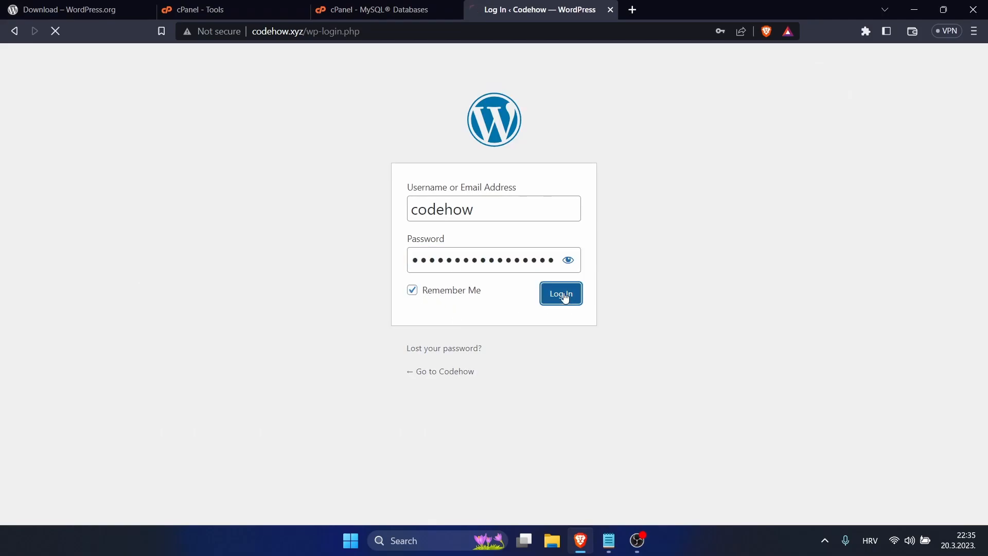
- Log in as codehow to reach the Codehow admin Dashboard
click(561, 293)
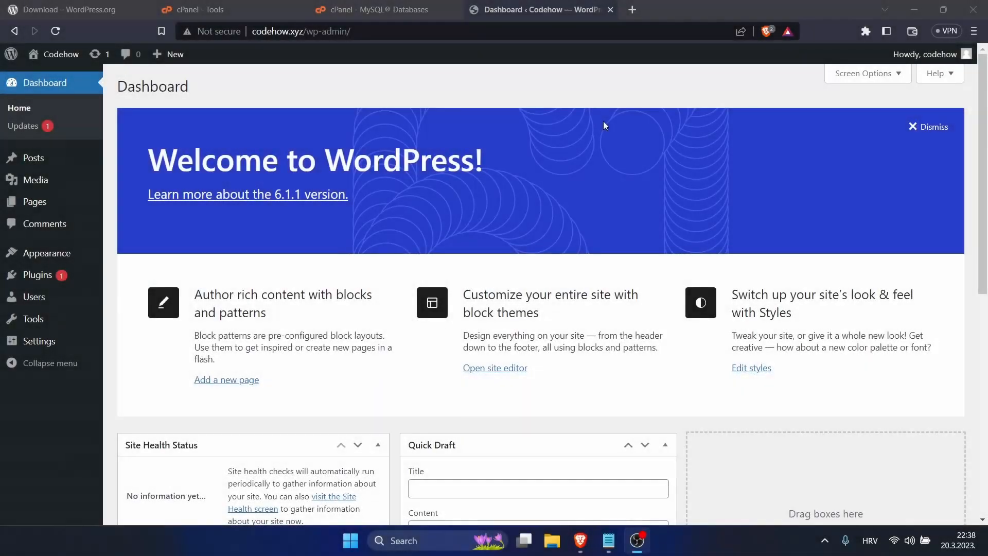
mouse_move(496, 189)
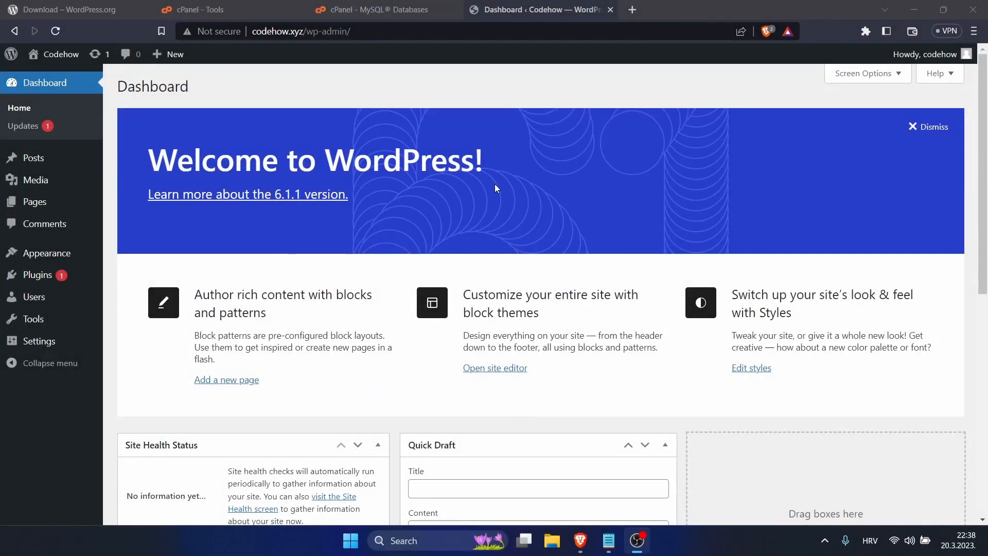
mouse_move(93, 280)
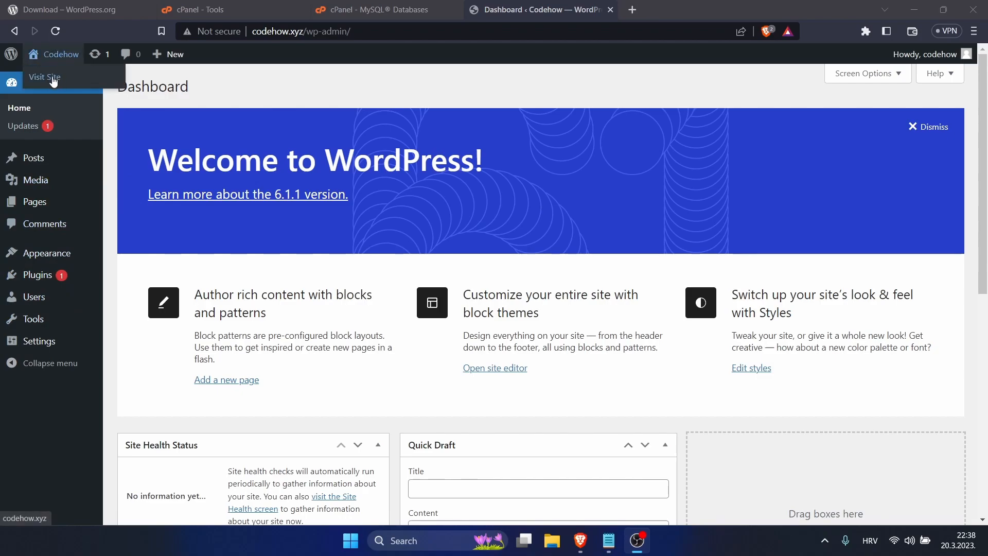
- Visit the live codehow.xyz site and scroll through the default homepage and back
click(44, 77)
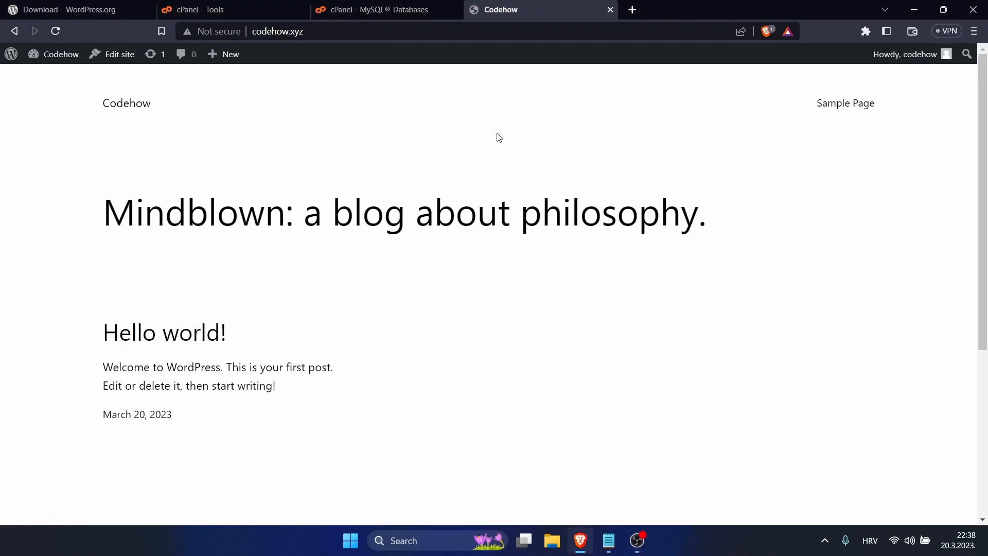
scroll(down, 3)
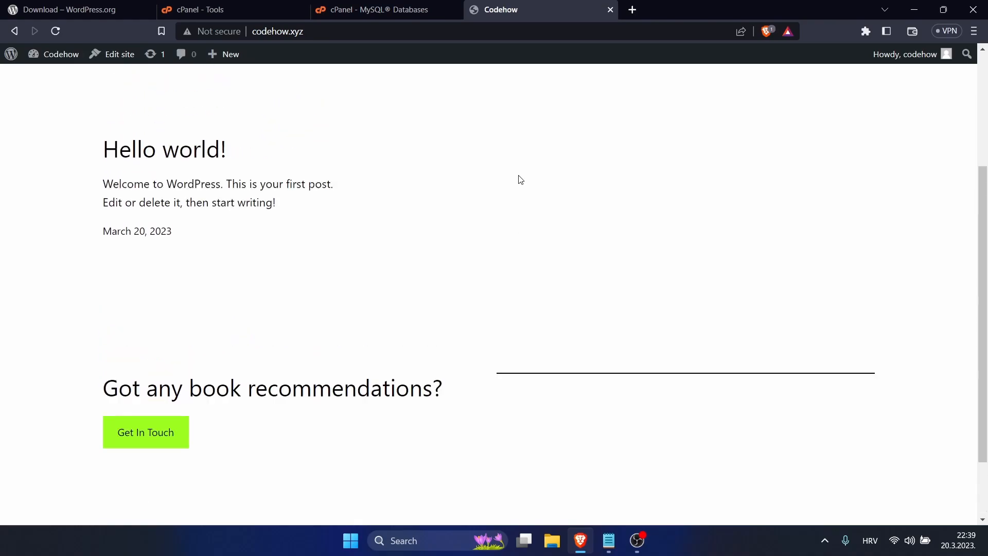
scroll(down, 3)
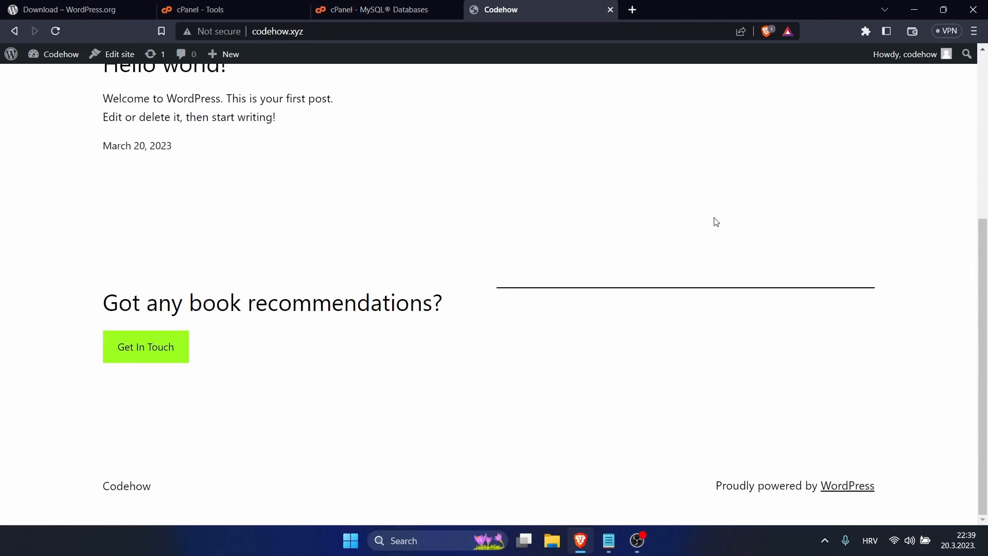
scroll(up, 3)
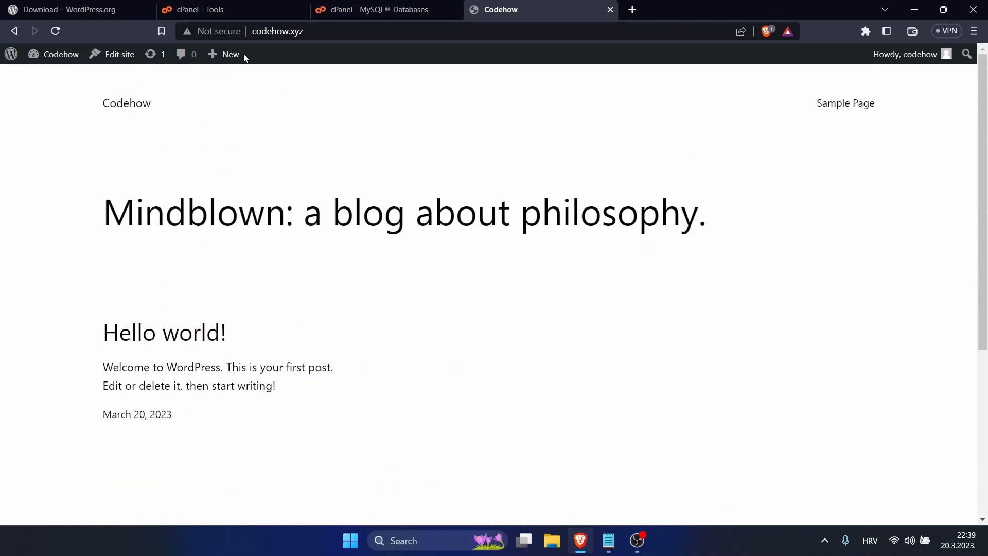